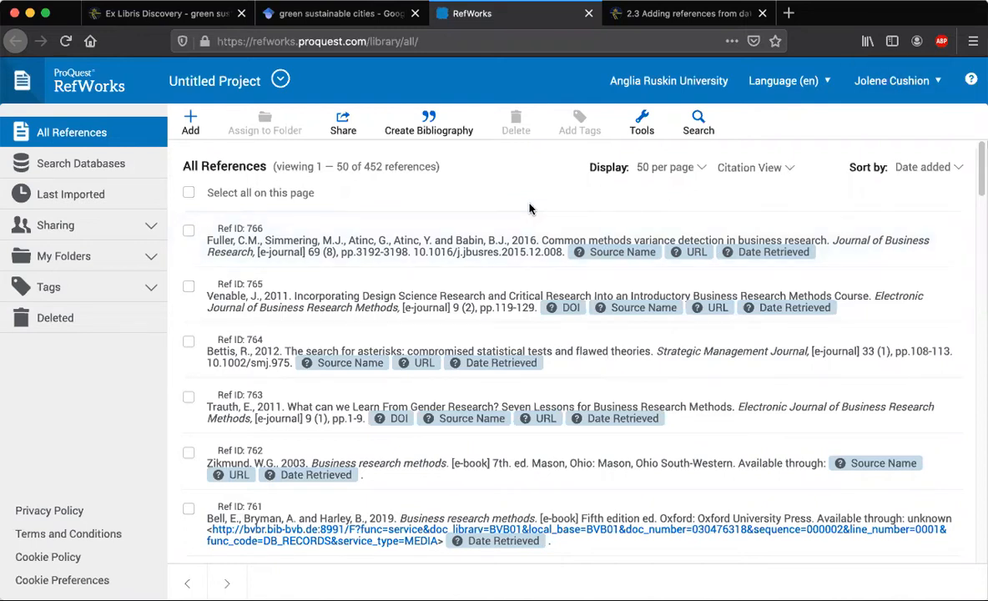
{"action": "mouse_move", "coordinate": [451, 197]}
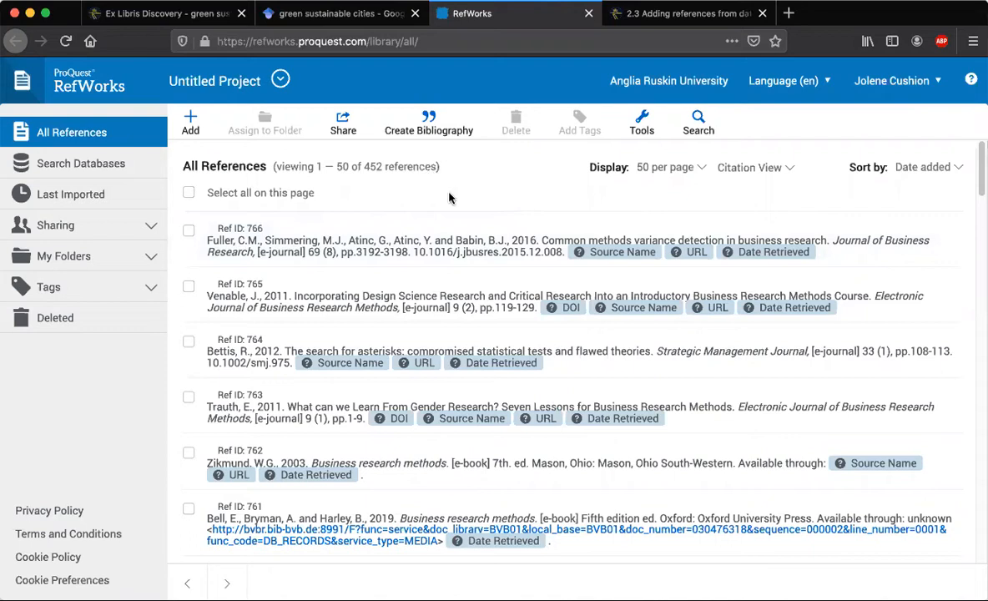
{"action": "mouse_move", "coordinate": [509, 207]}
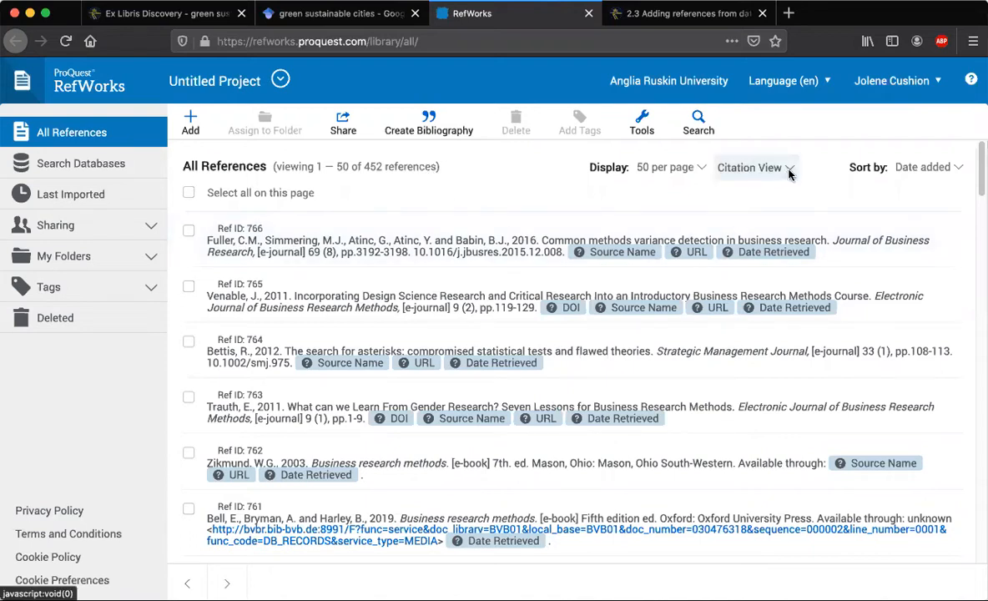
Try RefWorks' full-details and citation display views and peek at the personal folders list
{"action": "left_click", "coordinate": [755, 167]}
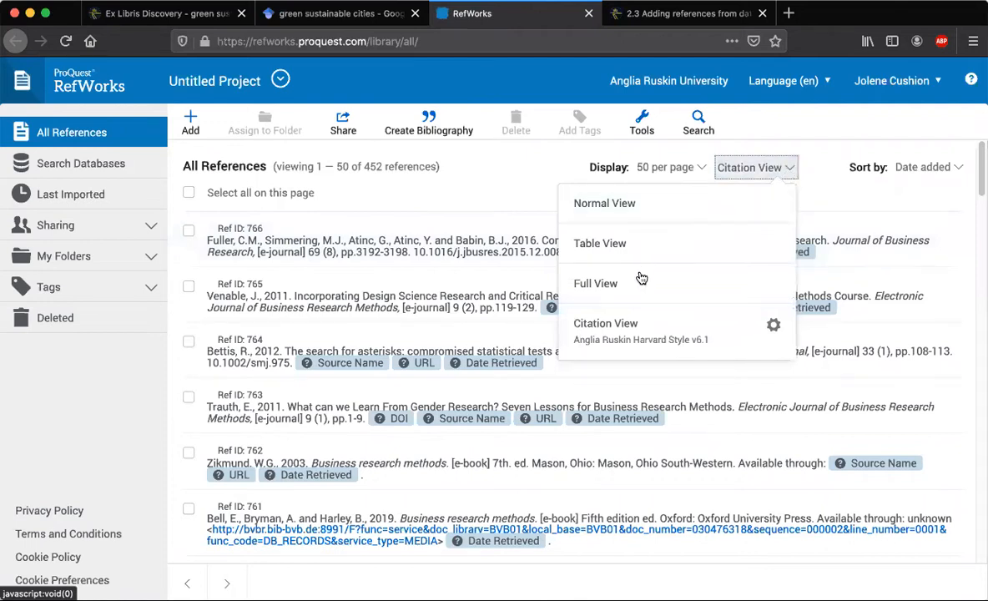
{"action": "mouse_move", "coordinate": [595, 284]}
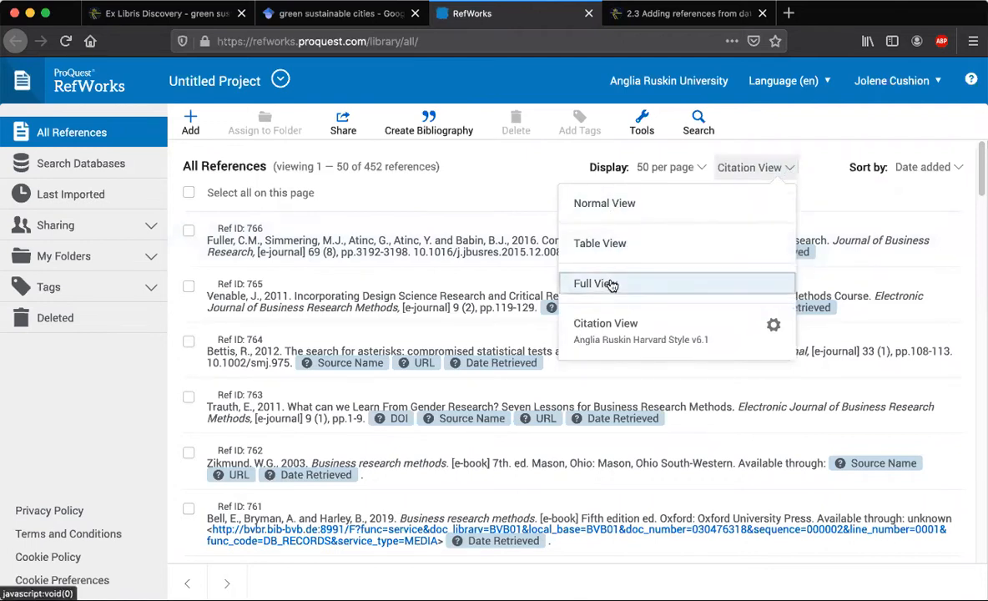
{"action": "left_click", "coordinate": [594, 284]}
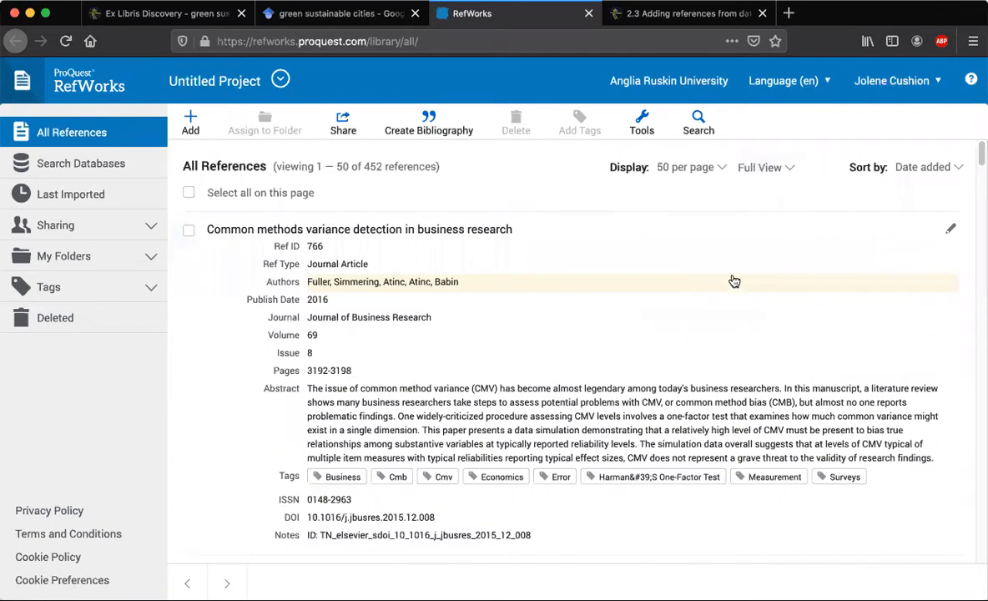
{"action": "left_click", "coordinate": [765, 167]}
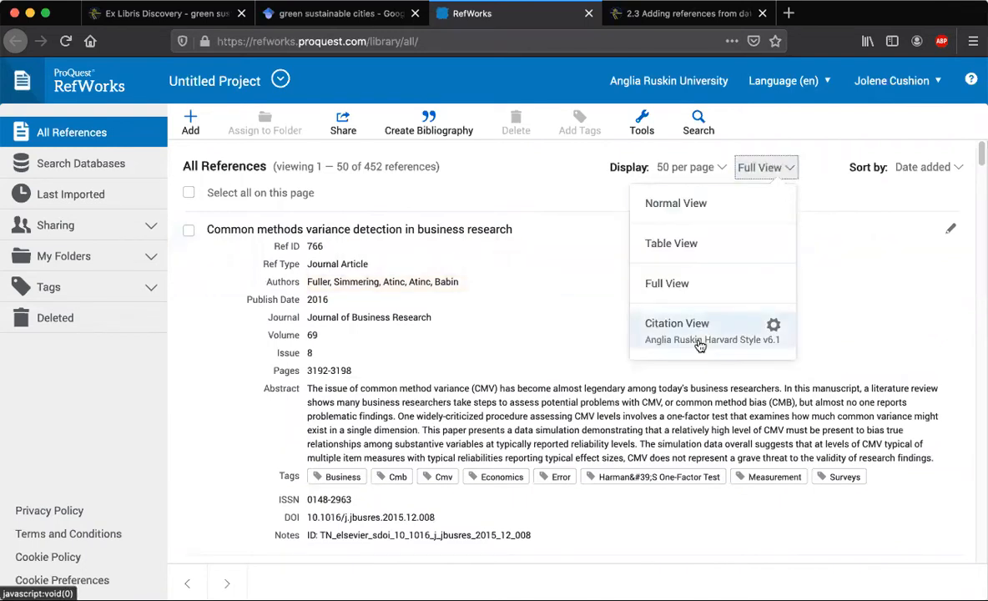
{"action": "left_click", "coordinate": [677, 324]}
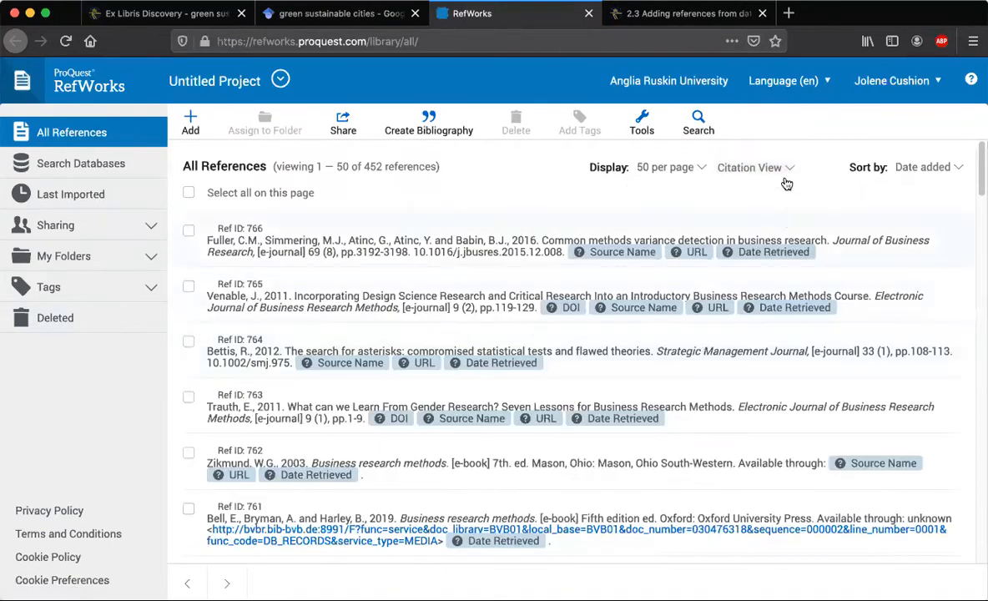
{"action": "left_click", "coordinate": [754, 167]}
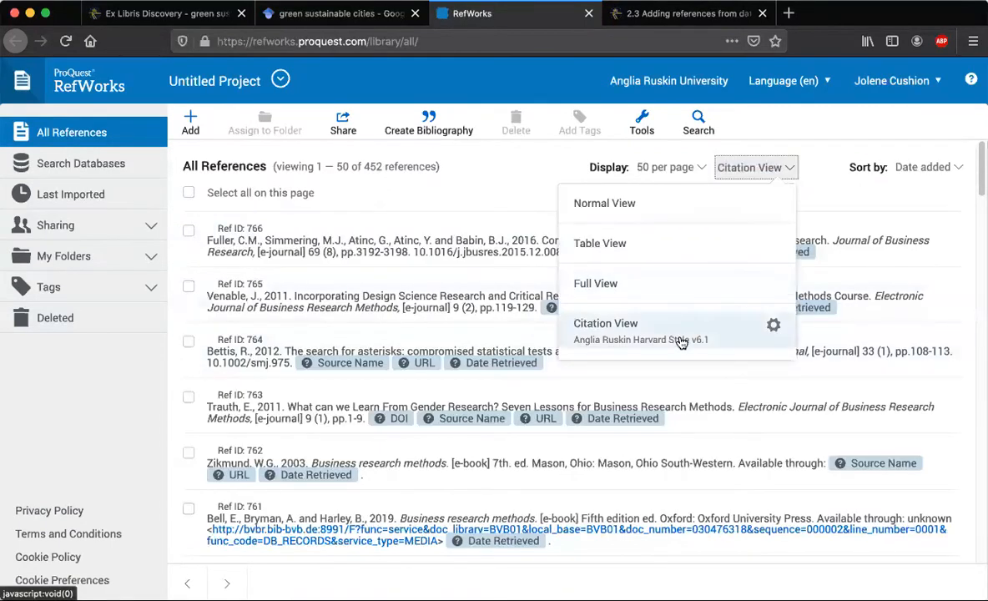
{"action": "mouse_move", "coordinate": [637, 345]}
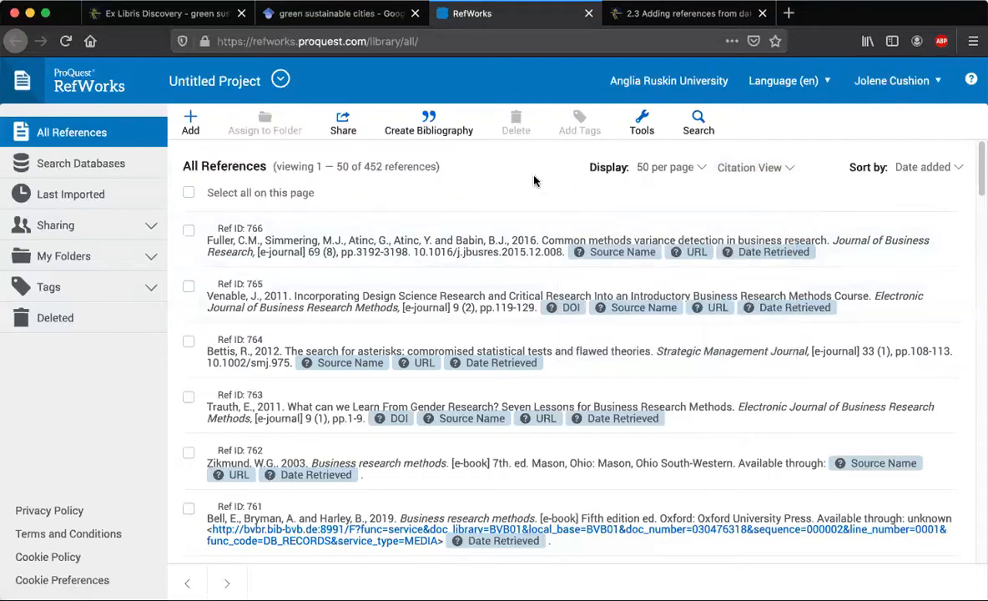
{"action": "mouse_move", "coordinate": [316, 366]}
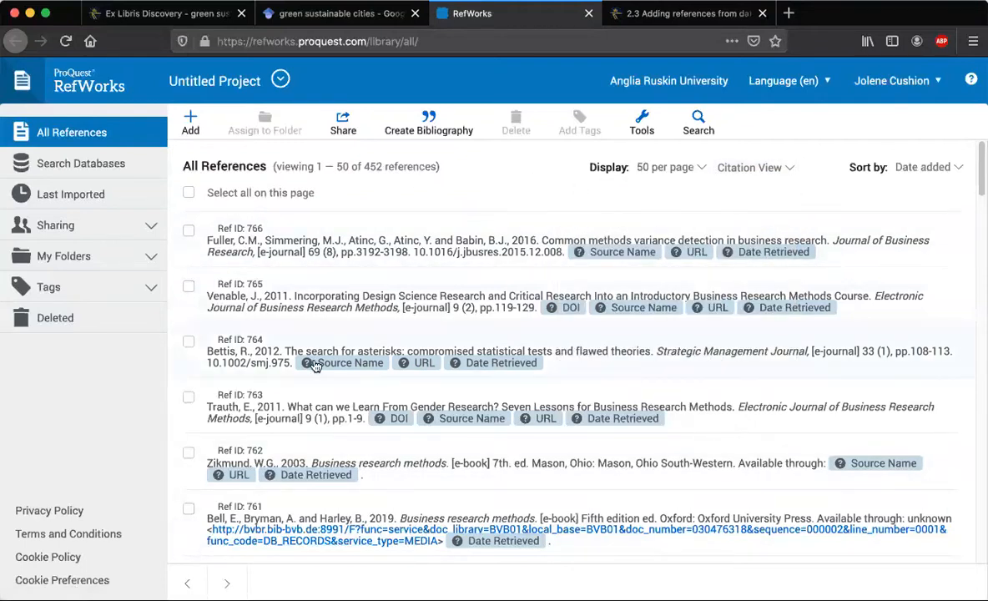
{"action": "mouse_move", "coordinate": [421, 233]}
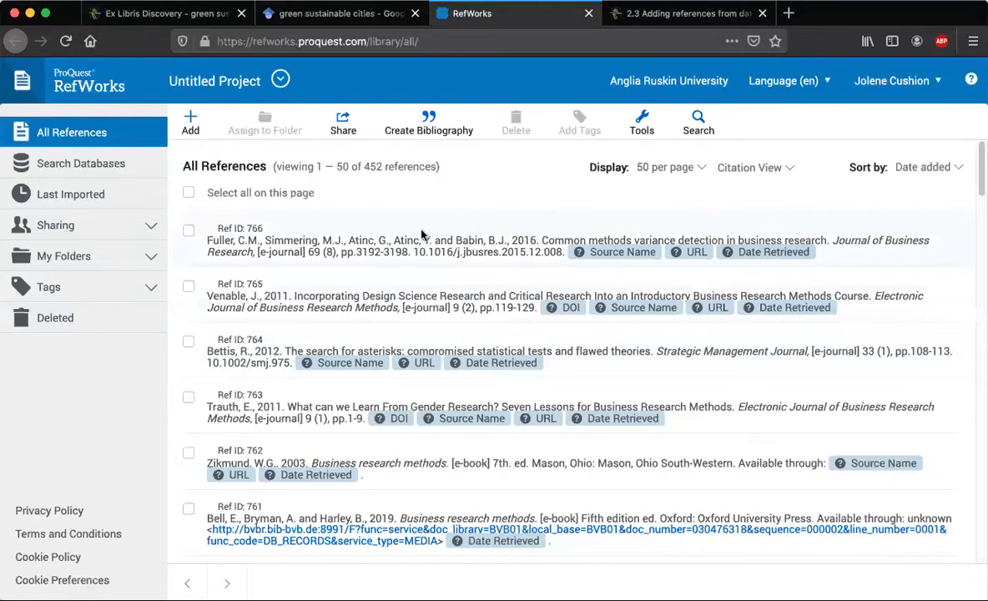
{"action": "mouse_move", "coordinate": [444, 285]}
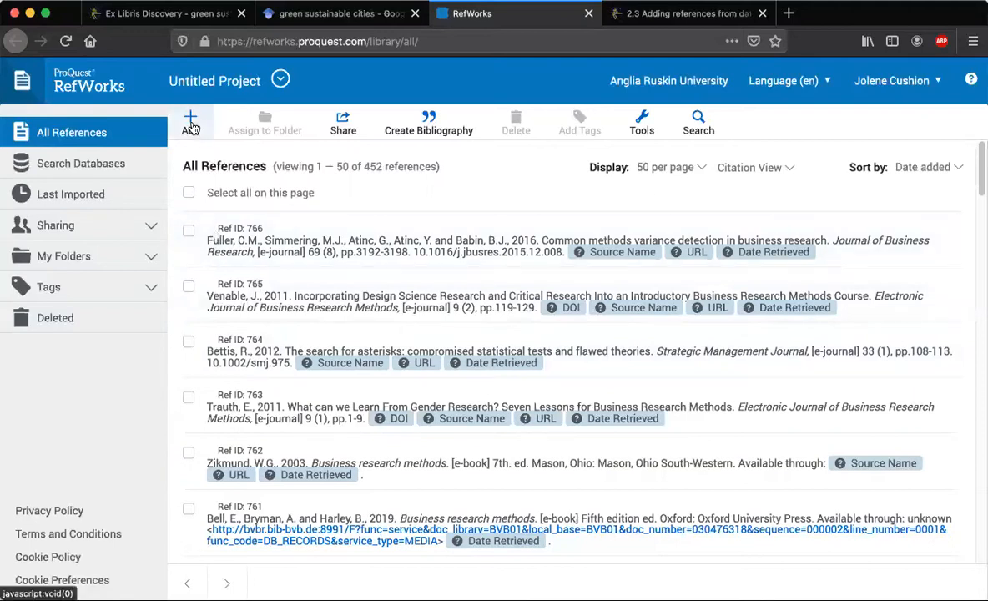
{"action": "mouse_move", "coordinate": [190, 123]}
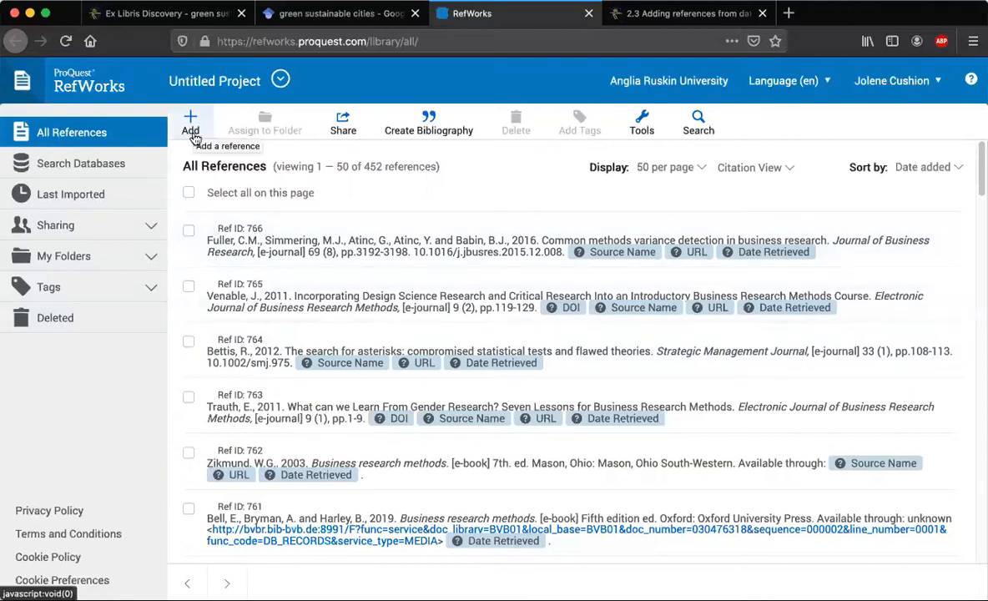
{"action": "mouse_move", "coordinate": [474, 210]}
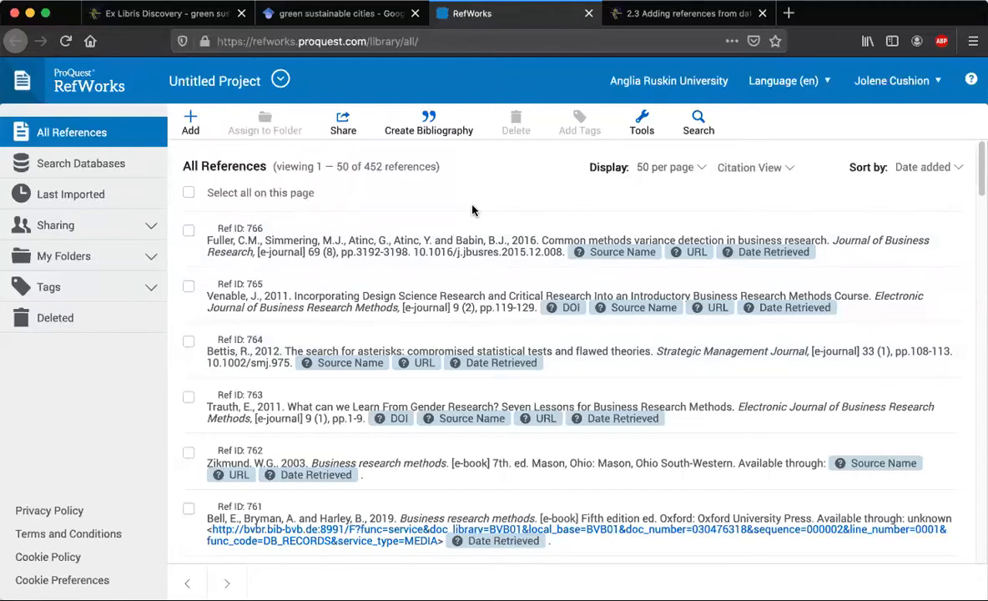
{"action": "mouse_move", "coordinate": [478, 186]}
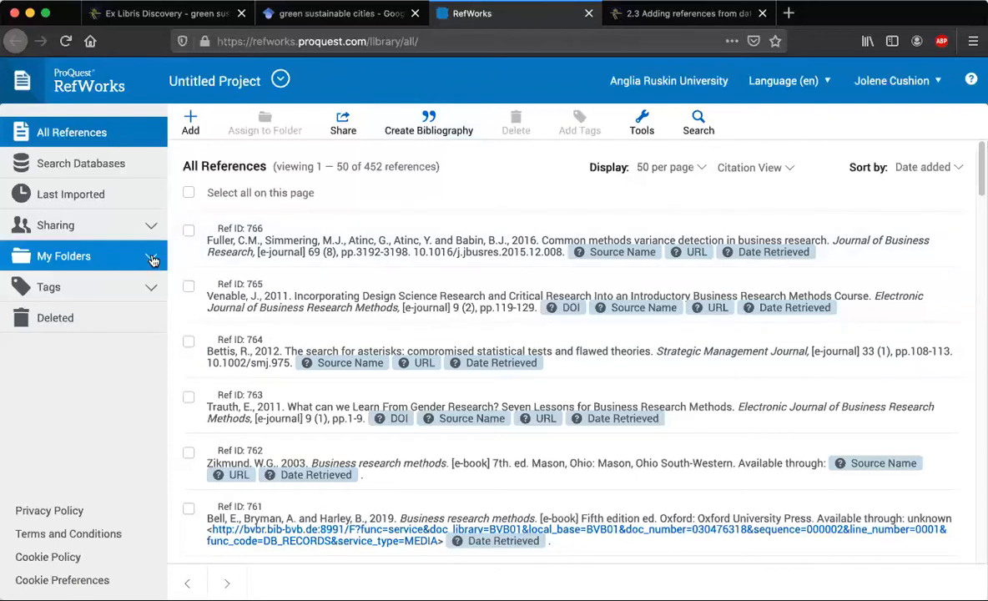
{"action": "left_click", "coordinate": [64, 255]}
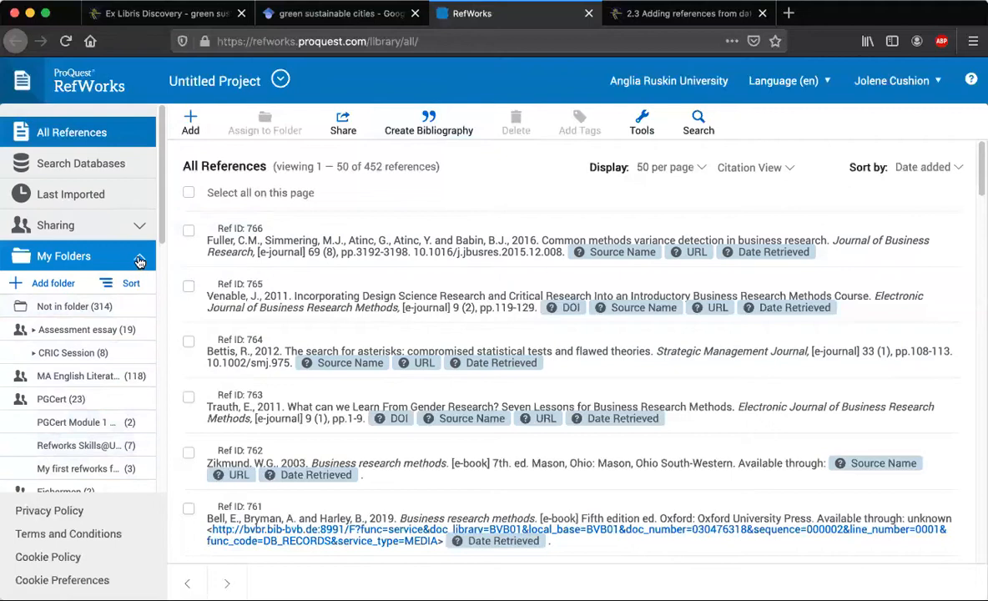
{"action": "left_click", "coordinate": [150, 256]}
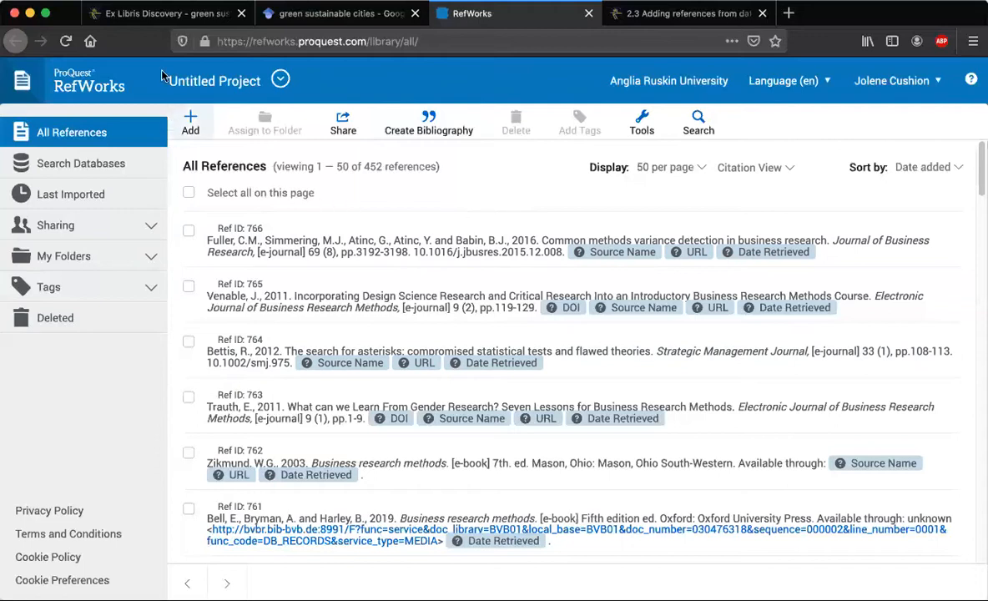
Return to the Library Search results and export the first green building result to RefWorks
{"action": "left_click", "coordinate": [159, 14]}
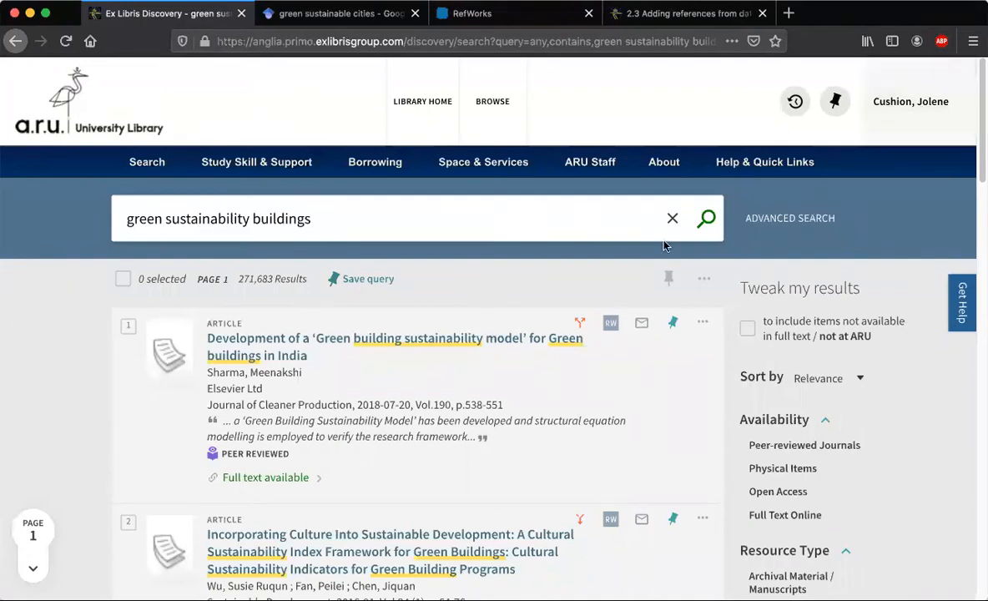
{"action": "left_click", "coordinate": [125, 217]}
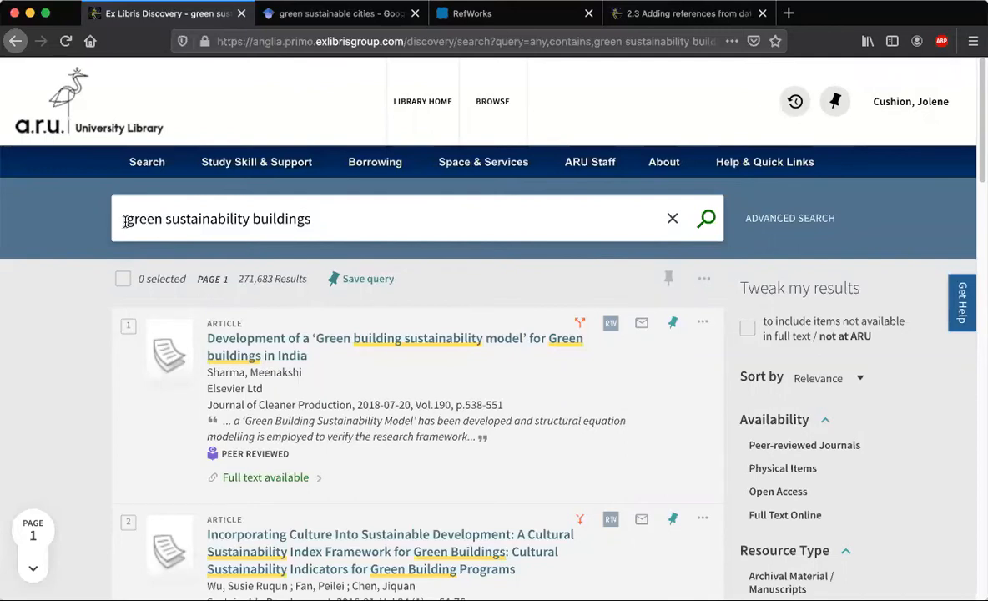
{"action": "mouse_move", "coordinate": [368, 227]}
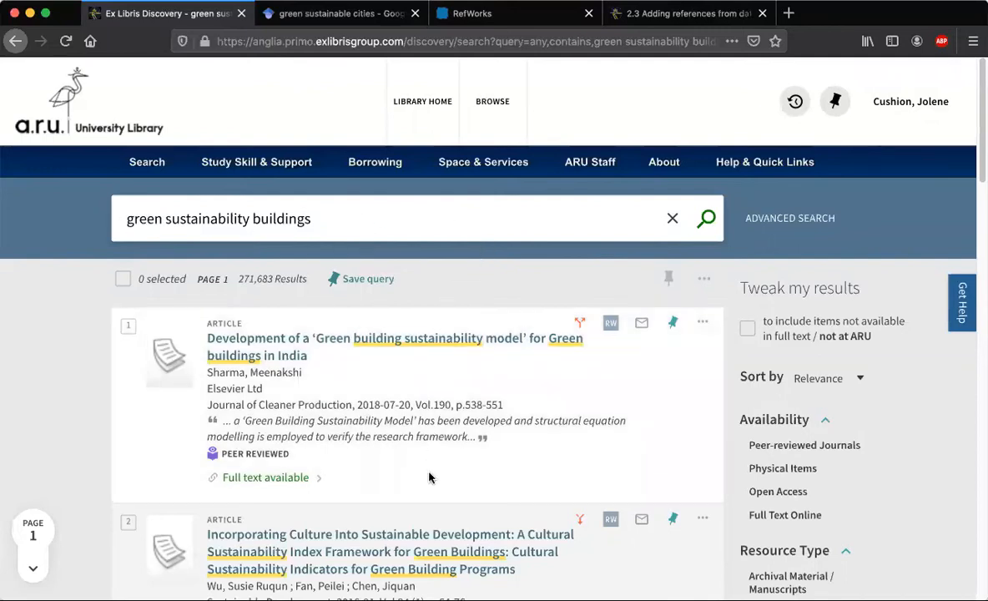
{"action": "mouse_move", "coordinate": [693, 425]}
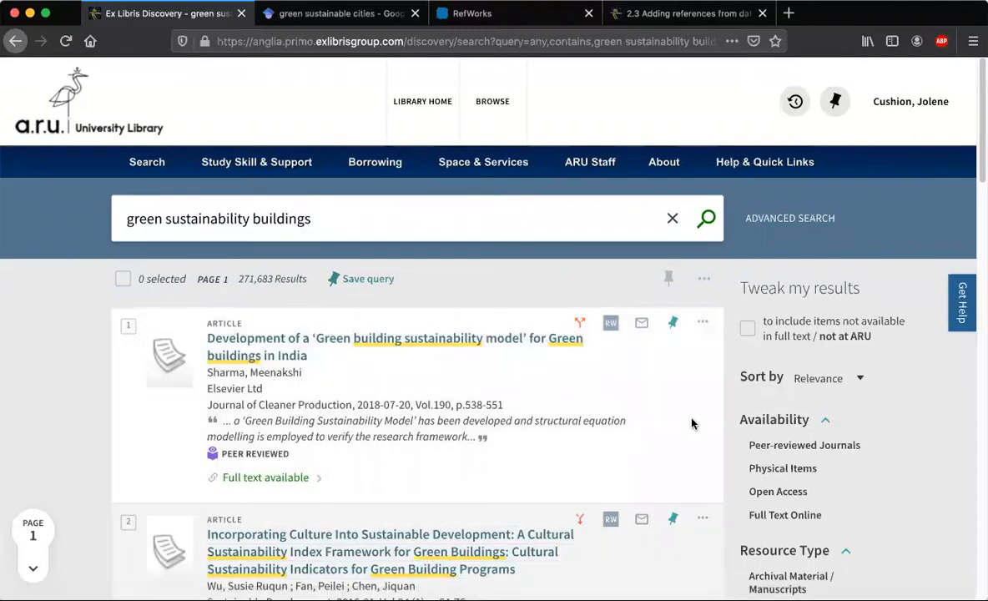
{"action": "mouse_move", "coordinate": [598, 394]}
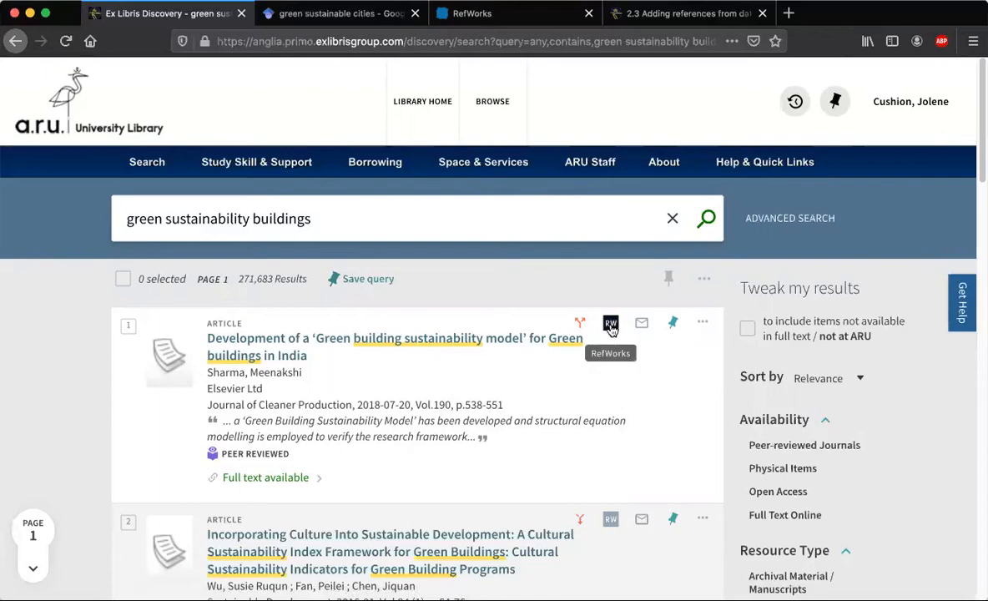
{"action": "left_click", "coordinate": [611, 324]}
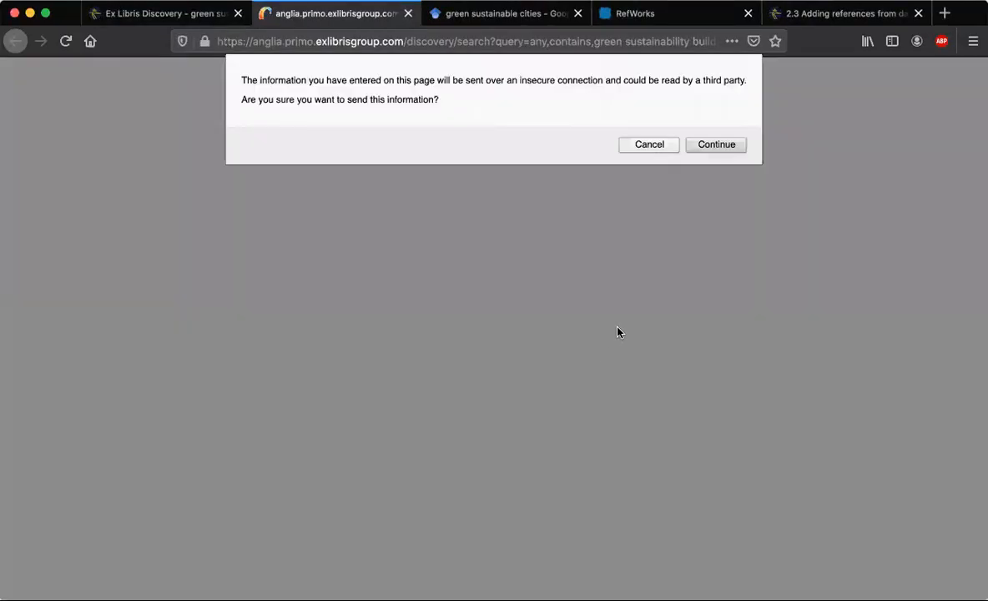
Continue past the security warning, choose the newest RefWorks and import the article into Untitled Project
{"action": "left_click", "coordinate": [714, 143]}
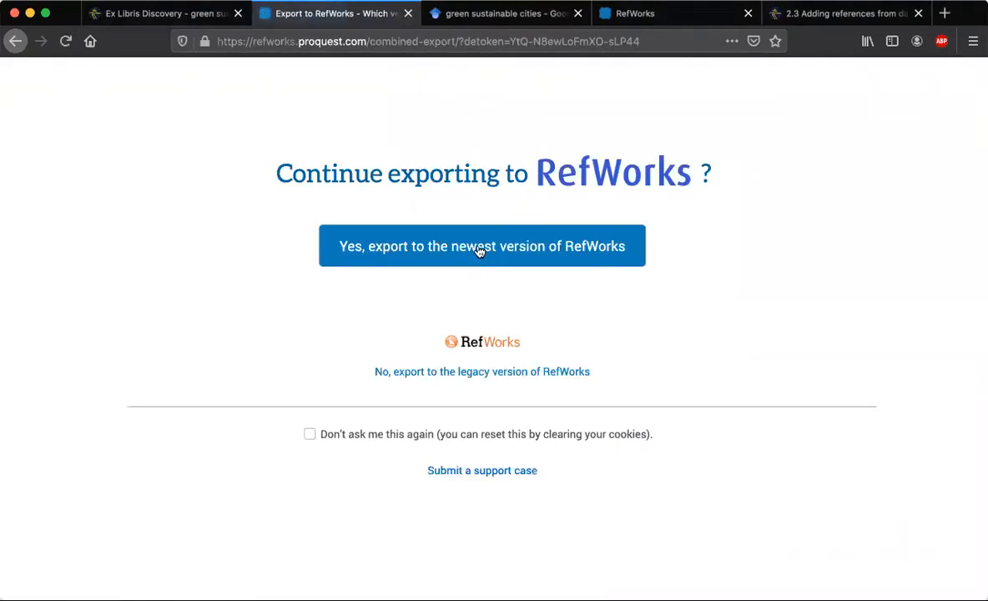
{"action": "left_click", "coordinate": [480, 245]}
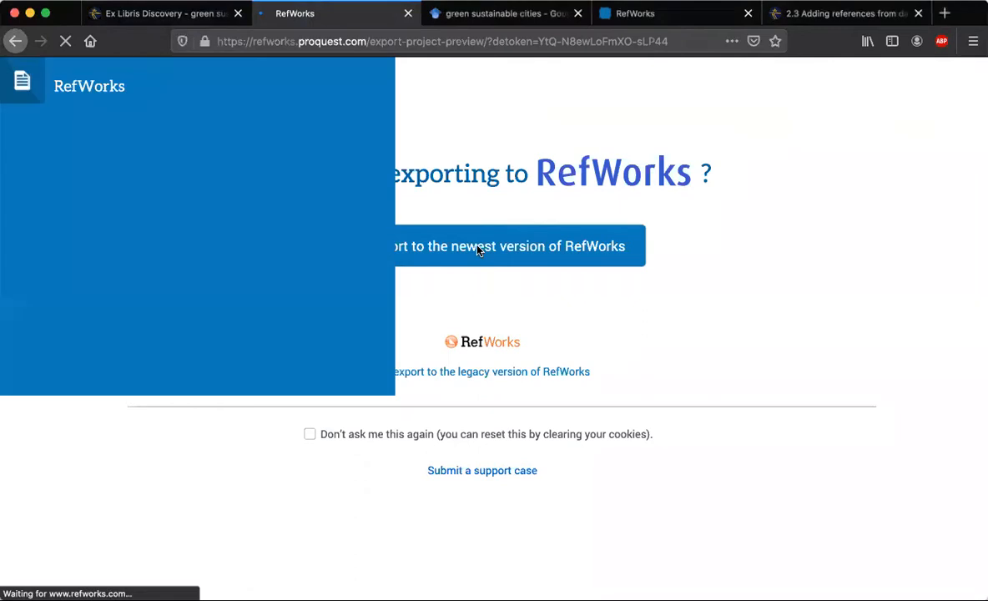
{"action": "left_click", "coordinate": [509, 246]}
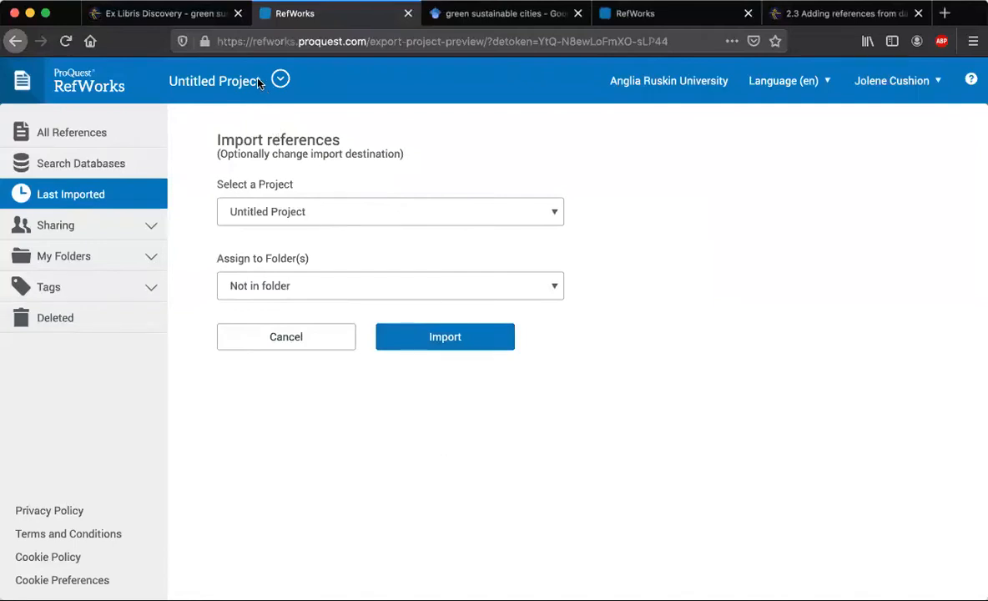
{"action": "mouse_move", "coordinate": [431, 352]}
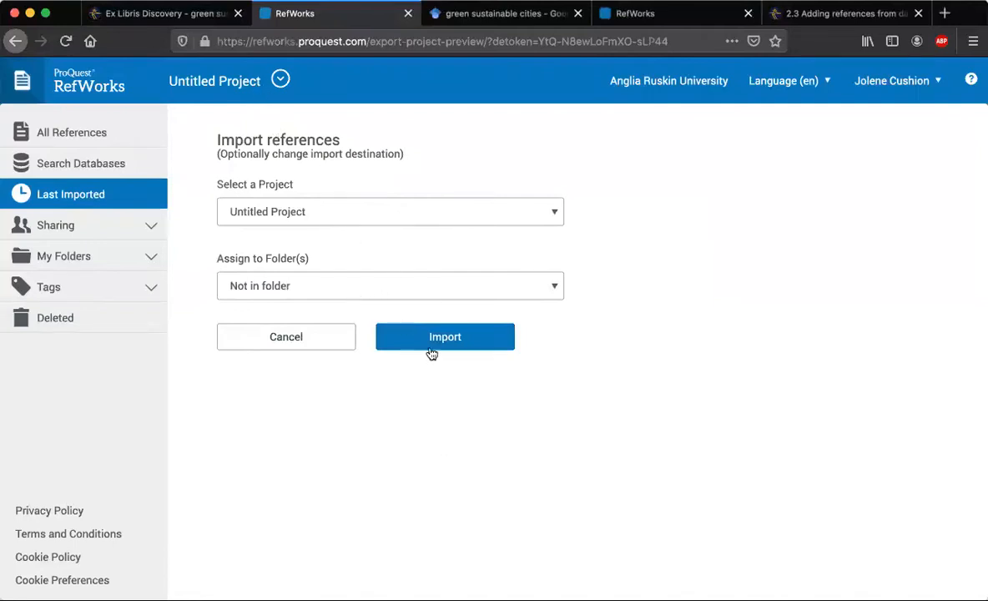
{"action": "left_click", "coordinate": [444, 337]}
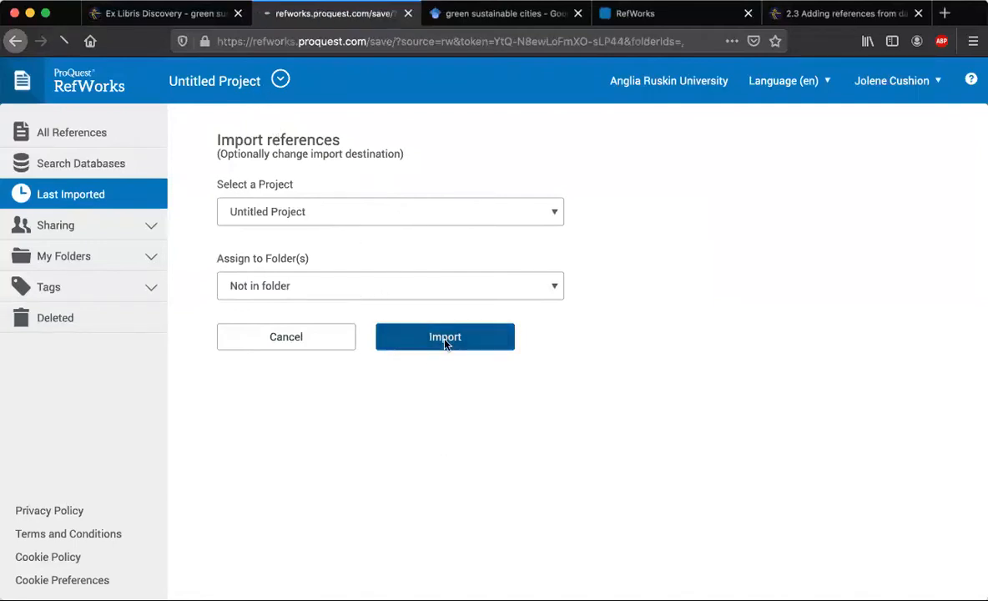
{"action": "left_click", "coordinate": [444, 338]}
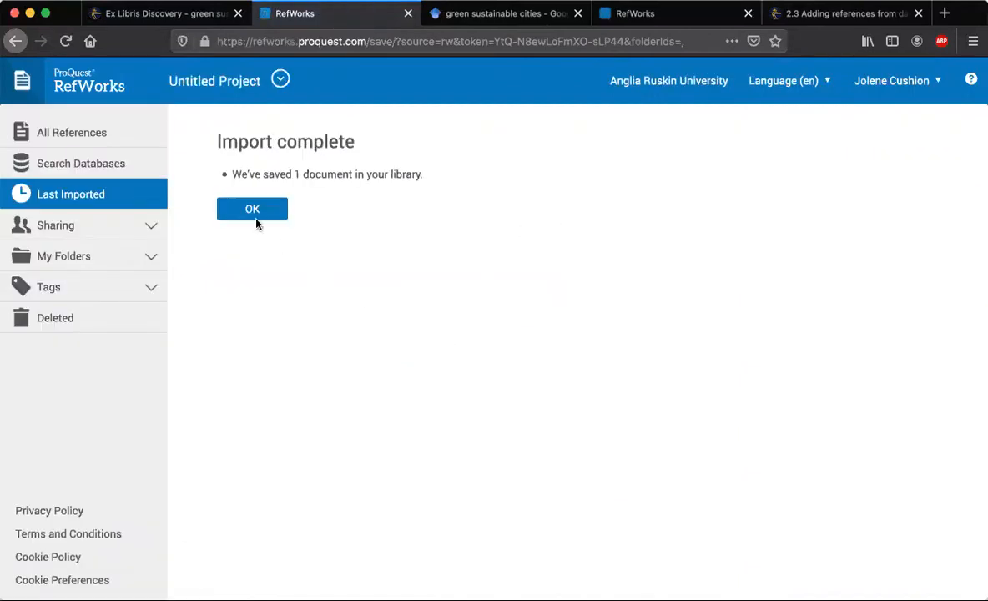
{"action": "left_click", "coordinate": [252, 208]}
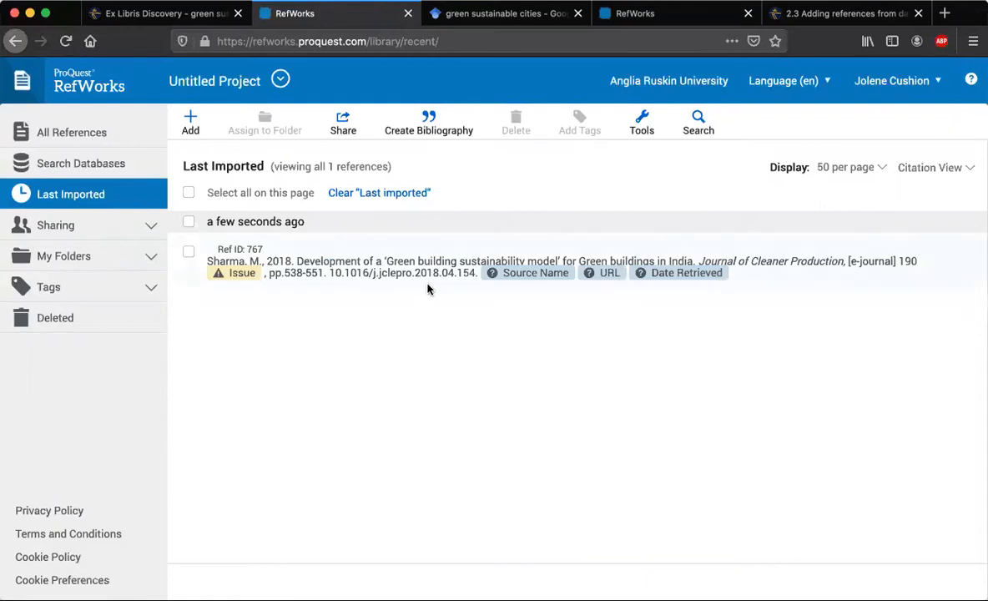
{"action": "mouse_move", "coordinate": [421, 344]}
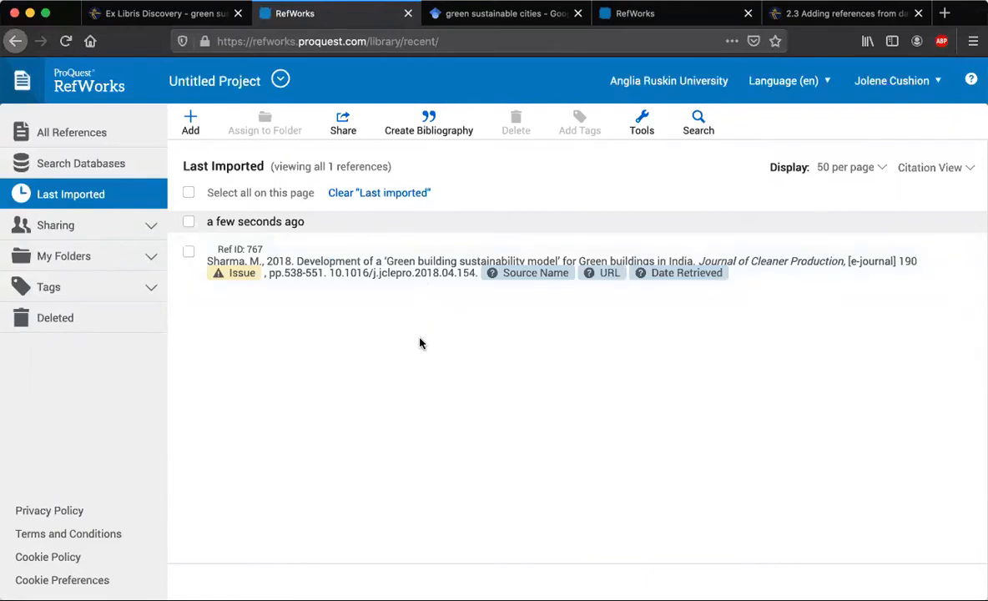
{"action": "mouse_move", "coordinate": [384, 339]}
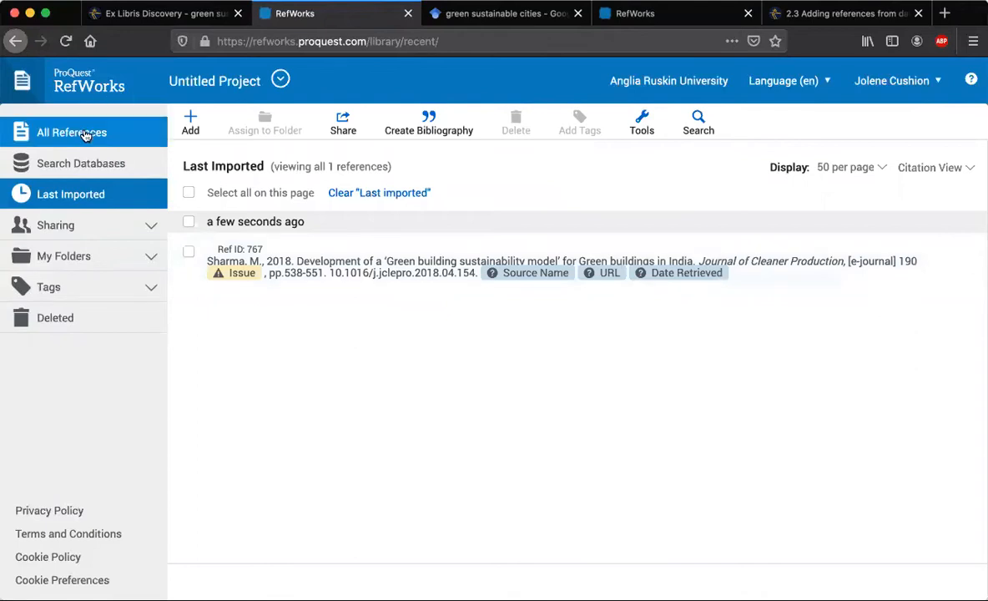
Show All References, return to Library Search and pin the 'Building a green economy?' article to favourites
{"action": "left_click", "coordinate": [70, 134]}
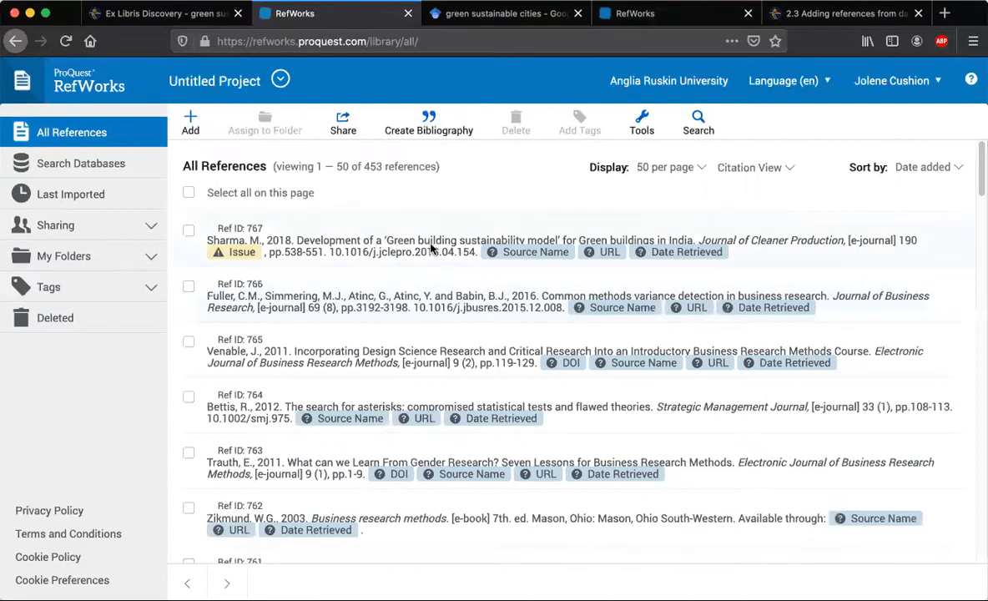
{"action": "mouse_move", "coordinate": [429, 337]}
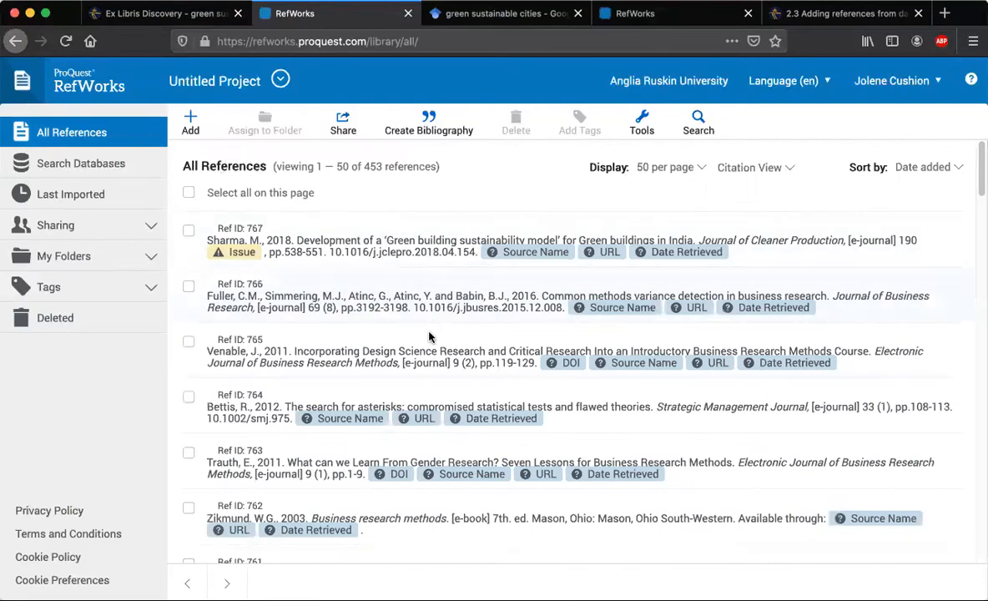
{"action": "mouse_move", "coordinate": [449, 538]}
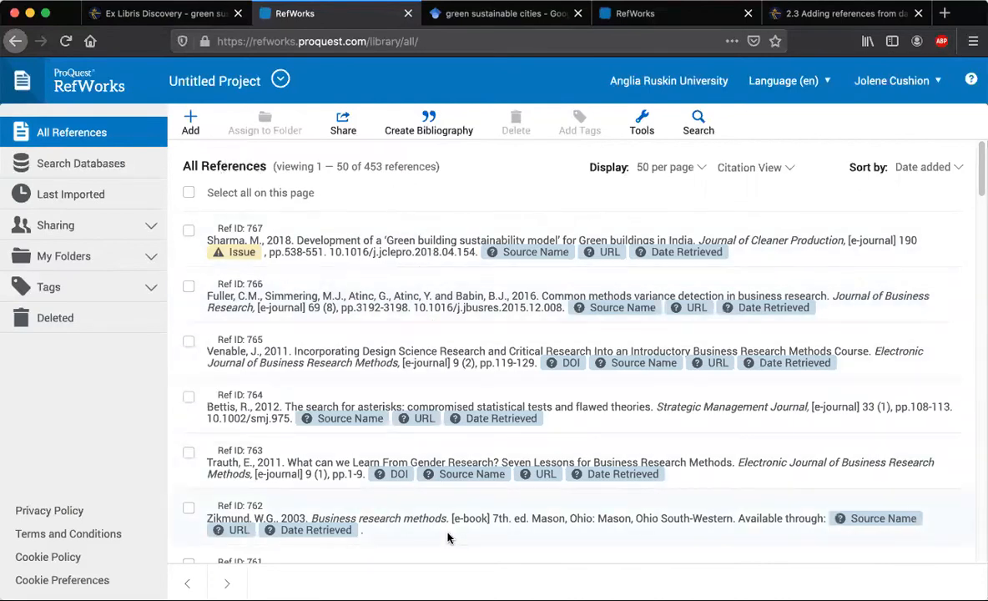
{"action": "mouse_move", "coordinate": [488, 456]}
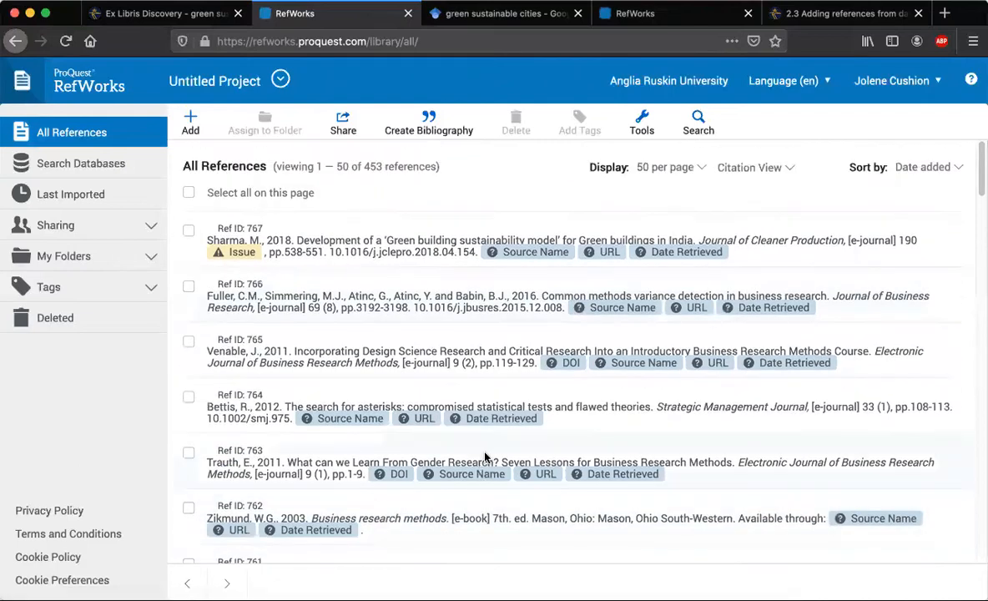
{"action": "mouse_move", "coordinate": [386, 314]}
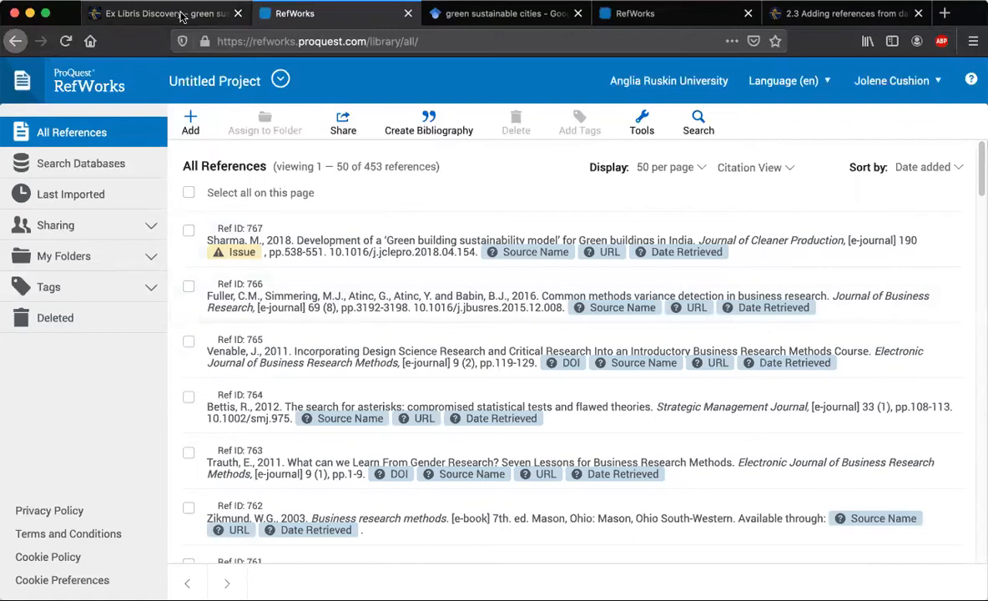
{"action": "left_click", "coordinate": [153, 14]}
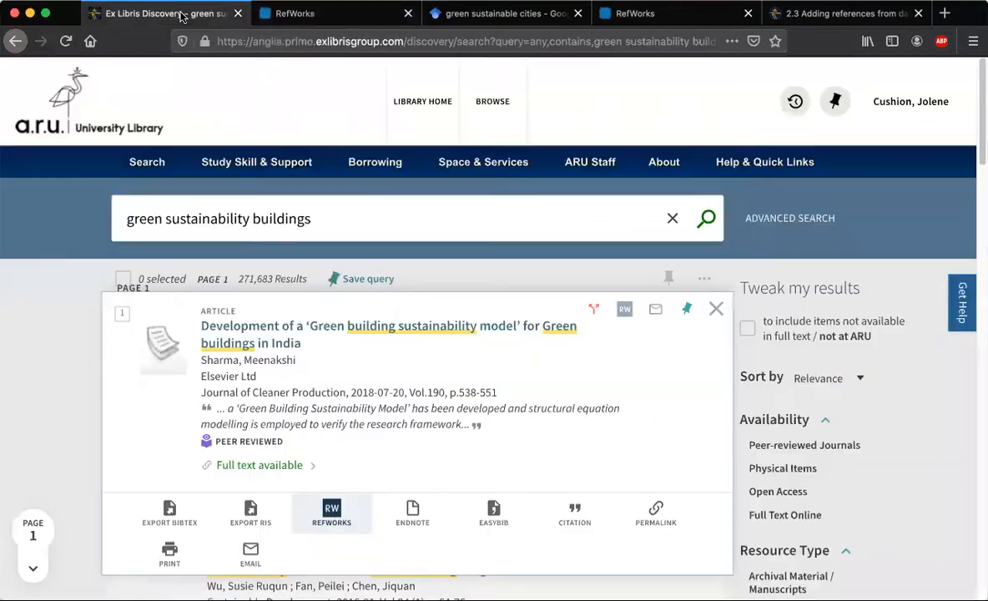
{"action": "mouse_move", "coordinate": [716, 309]}
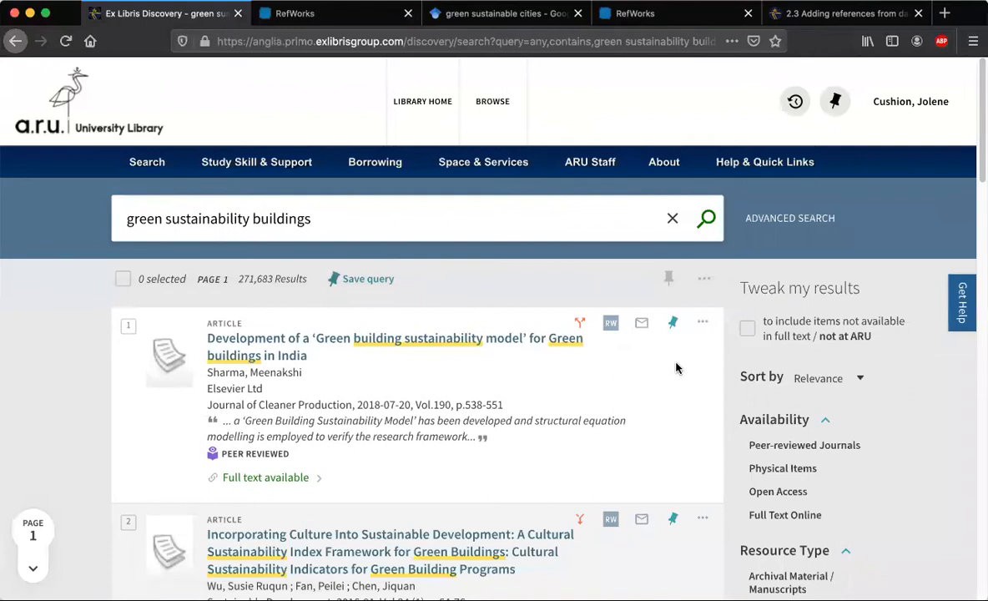
{"action": "scroll", "scroll_direction": "down", "scroll_amount": 3}
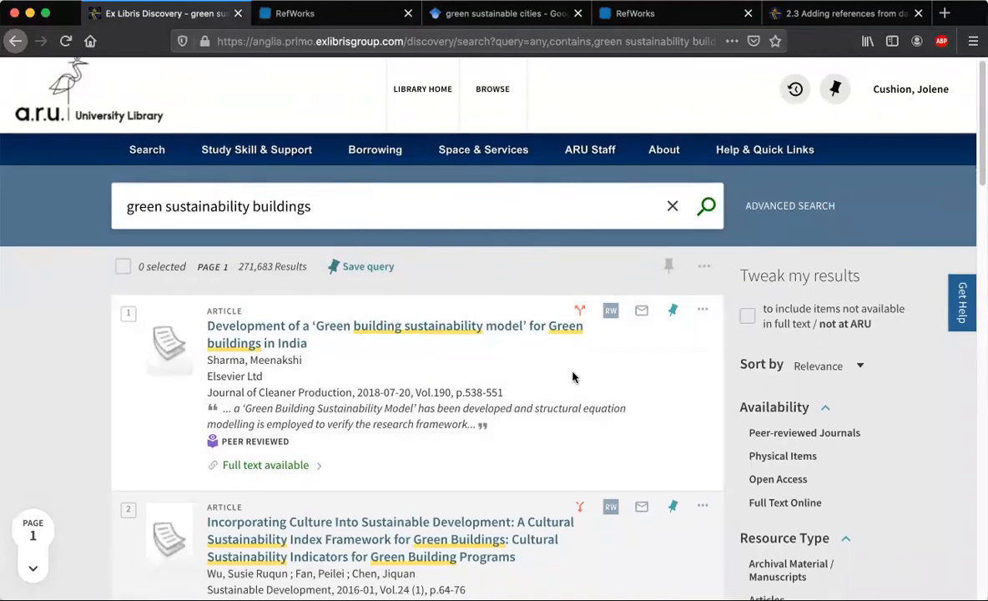
{"action": "scroll", "scroll_direction": "down", "scroll_amount": 3}
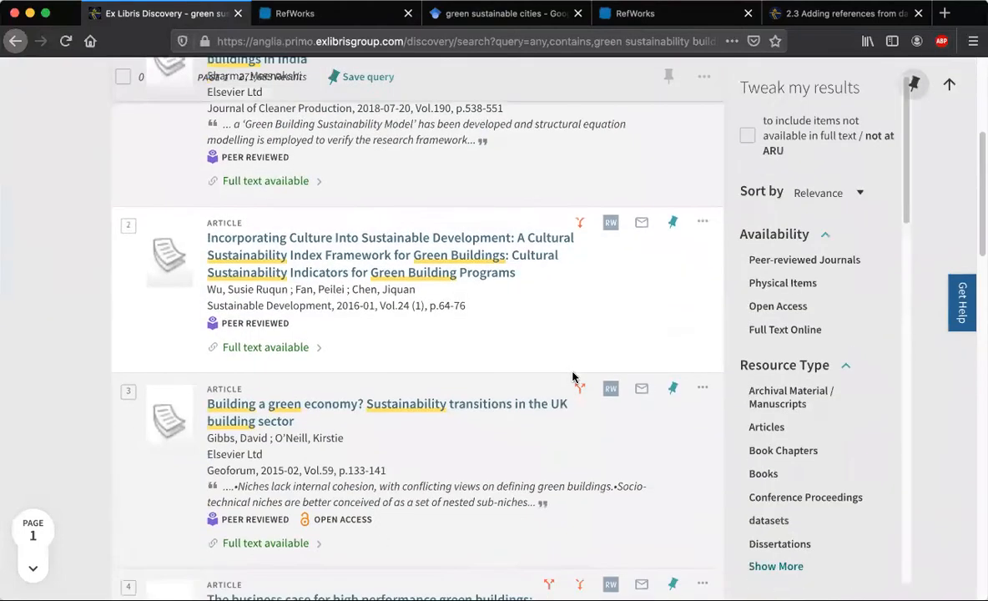
{"action": "scroll", "scroll_direction": "down", "scroll_amount": 3}
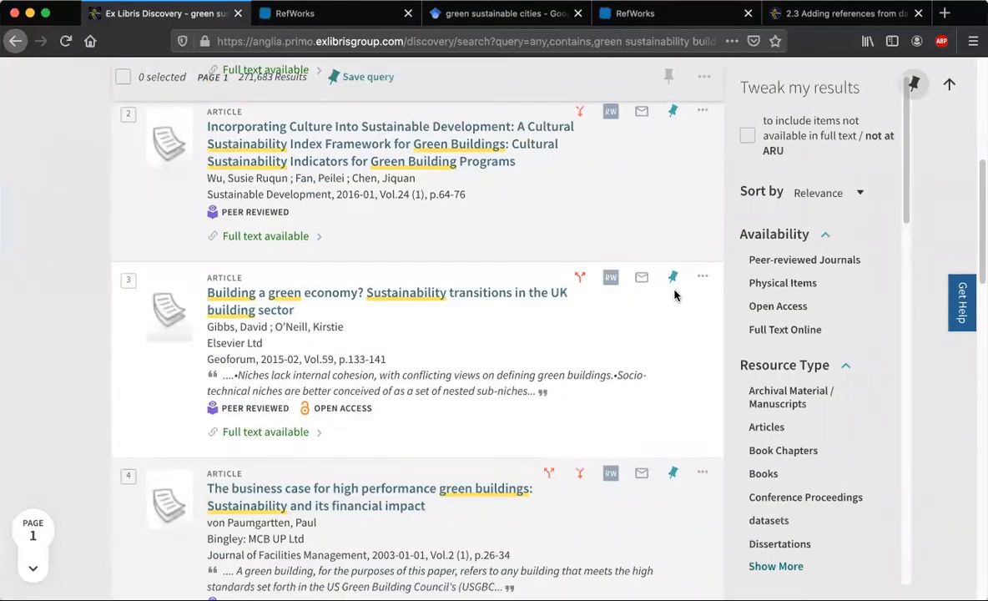
{"action": "mouse_move", "coordinate": [673, 277]}
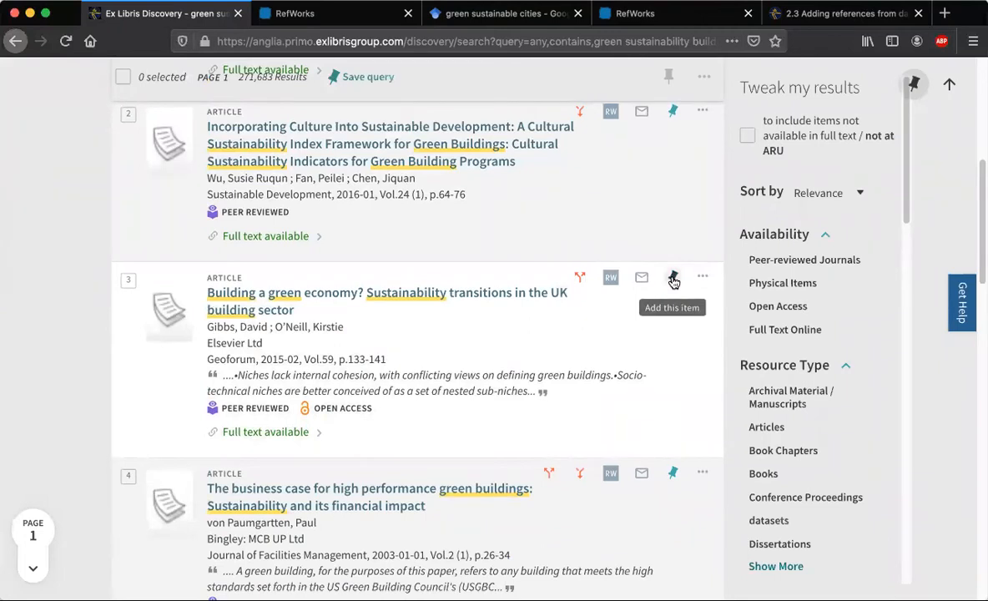
{"action": "left_click", "coordinate": [671, 277]}
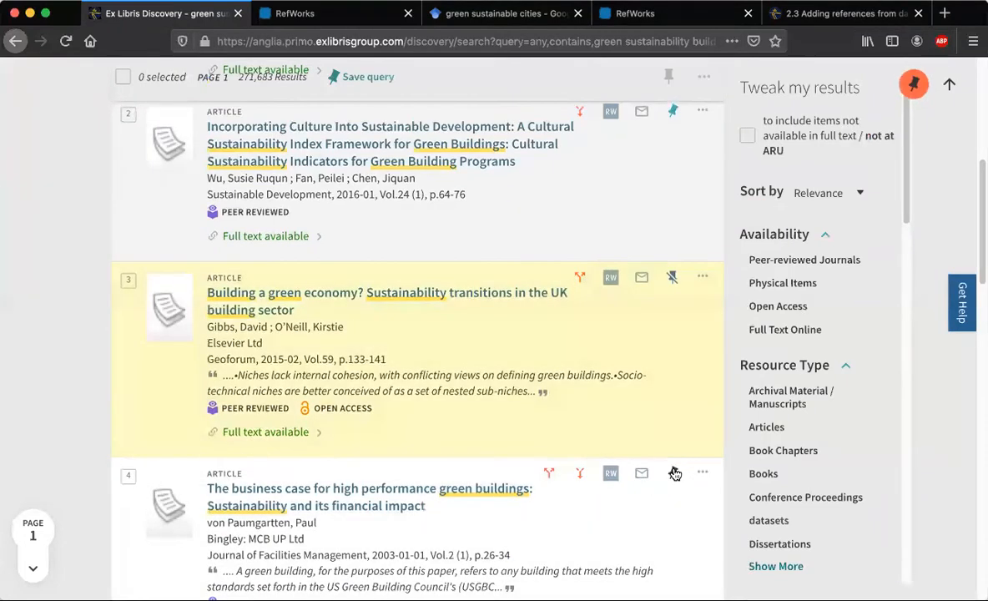
{"action": "scroll", "scroll_direction": "down", "scroll_amount": 3}
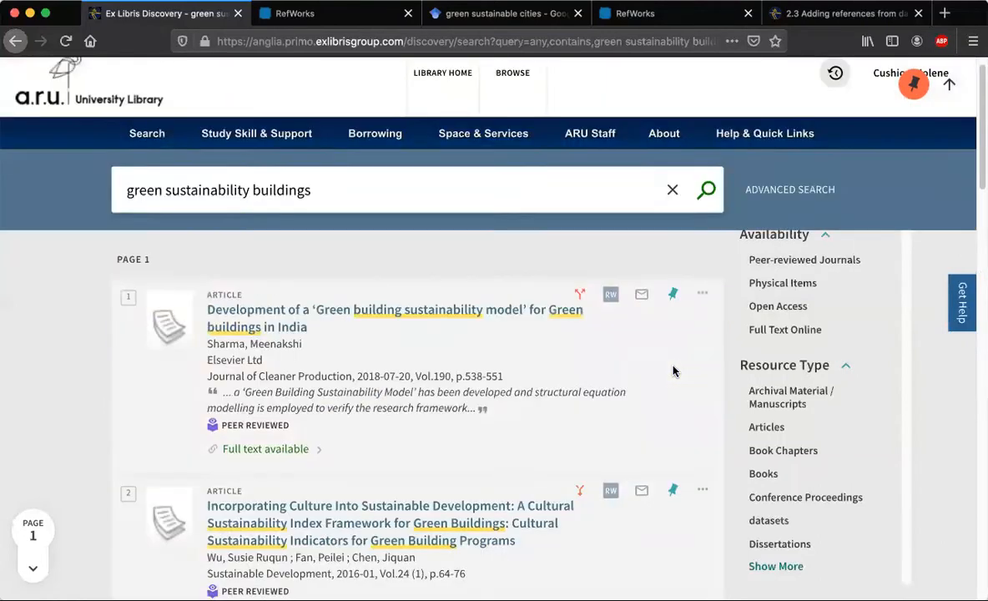
{"action": "scroll", "scroll_direction": "down", "scroll_amount": 3}
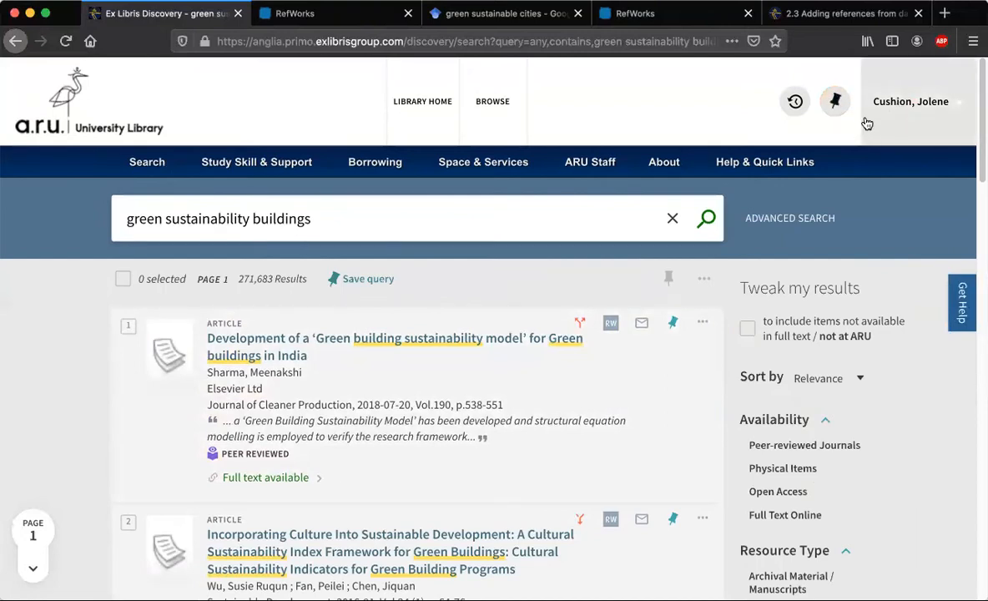
{"action": "mouse_move", "coordinate": [834, 102]}
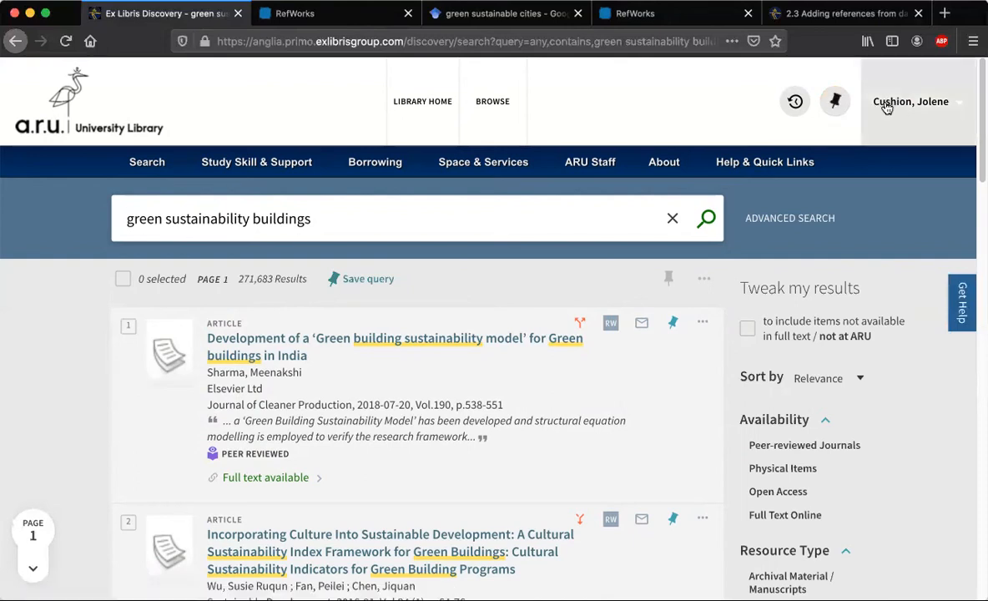
{"action": "mouse_move", "coordinate": [835, 102]}
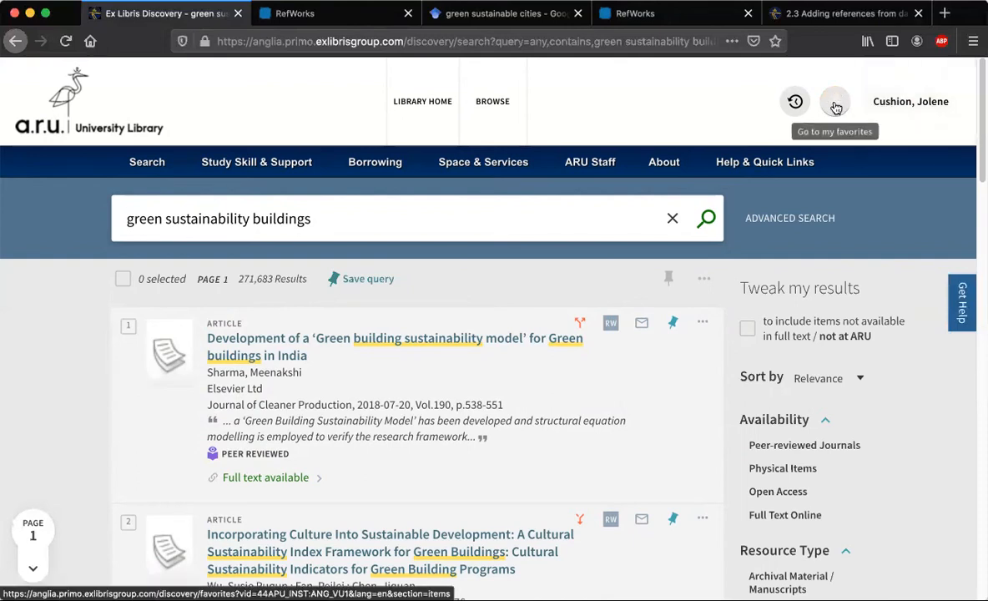
Open My Favorites, tick the brownfield redevelopments article and show its export options
{"action": "left_click", "coordinate": [835, 102]}
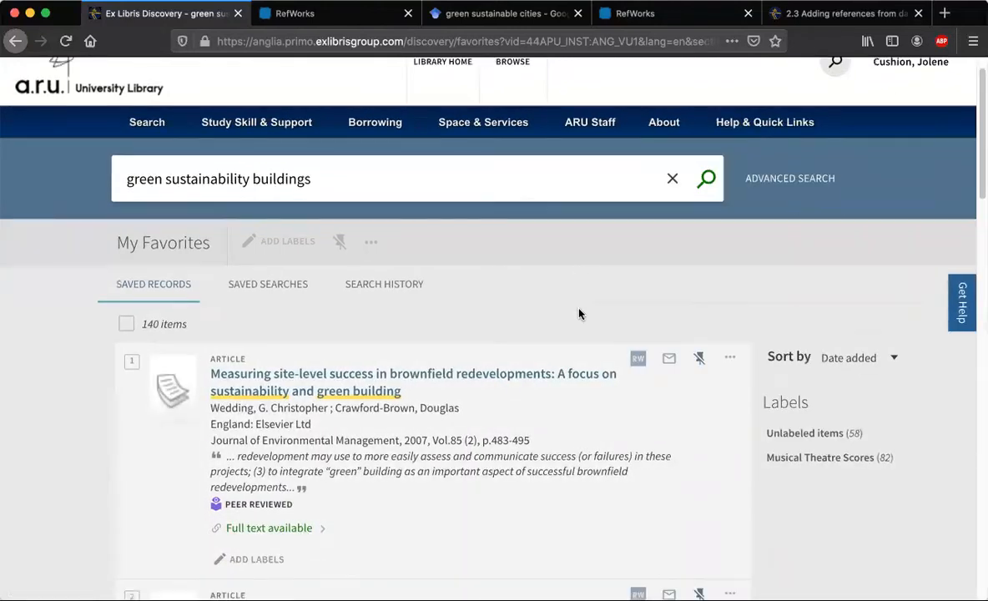
{"action": "scroll", "scroll_direction": "down", "scroll_amount": 3}
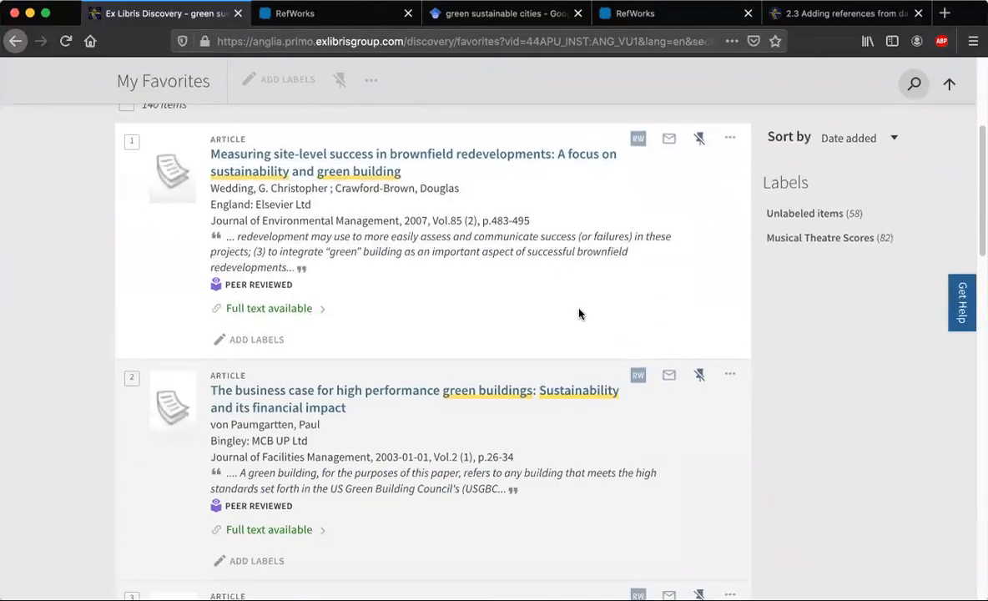
{"action": "scroll", "scroll_direction": "down", "scroll_amount": 3}
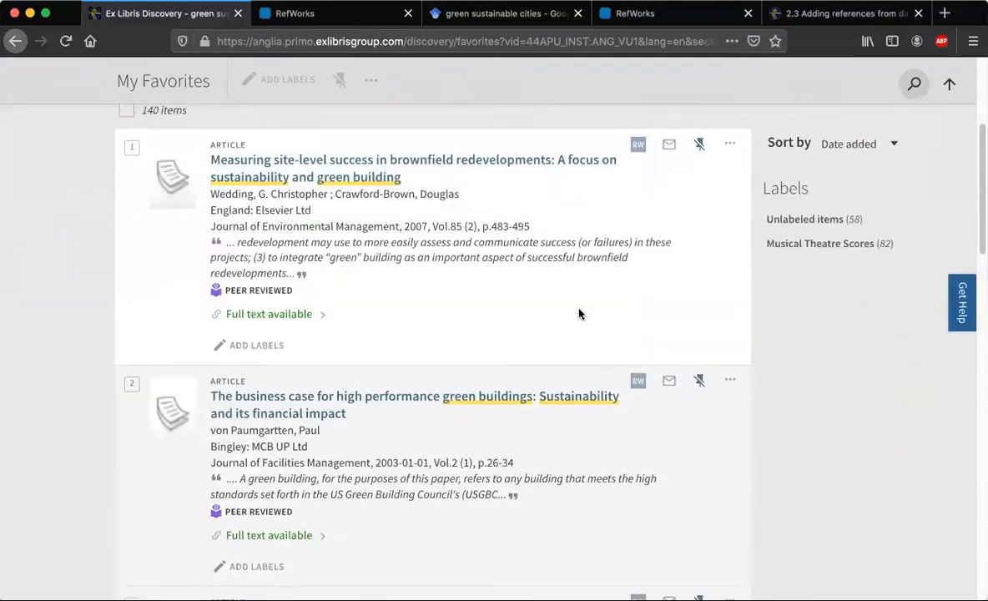
{"action": "left_click", "coordinate": [915, 83]}
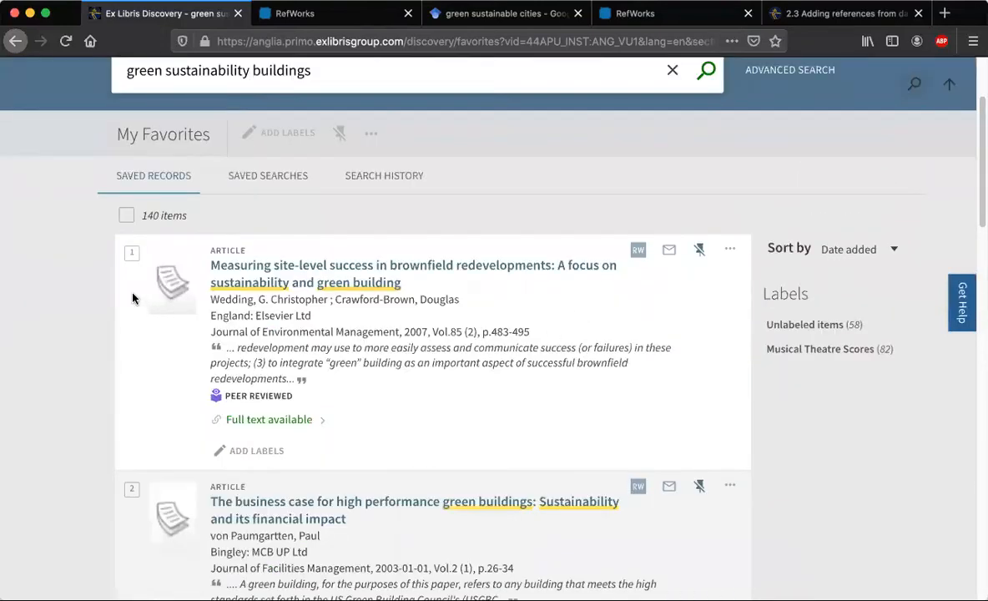
{"action": "left_click", "coordinate": [131, 254]}
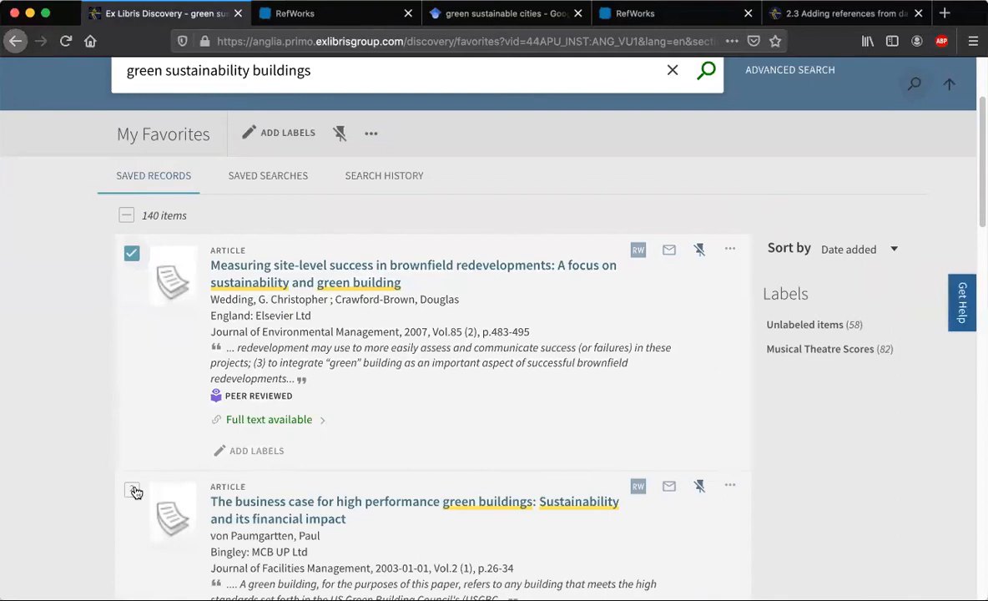
{"action": "scroll", "scroll_direction": "down", "scroll_amount": 3}
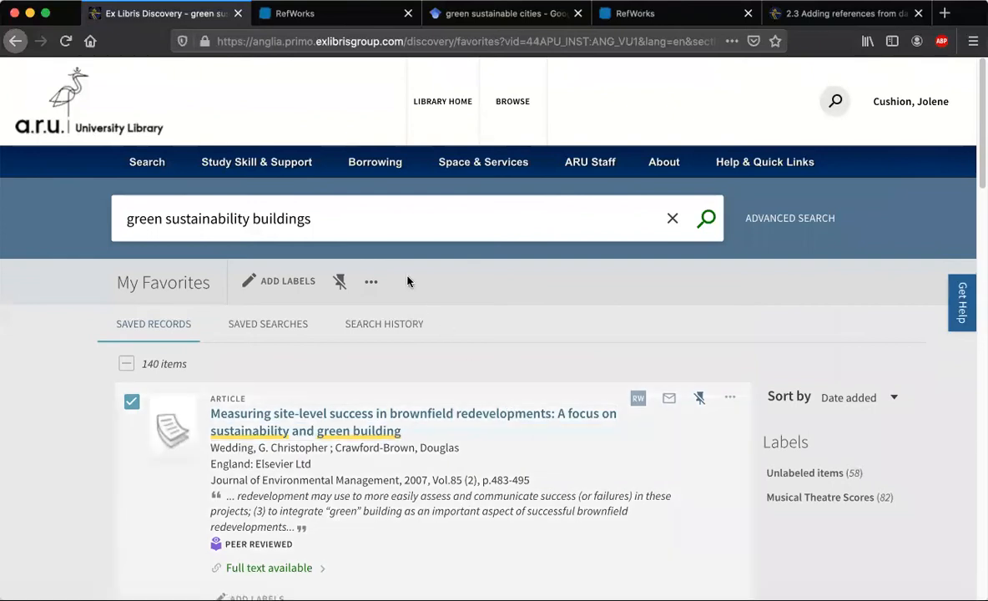
{"action": "left_click", "coordinate": [371, 280]}
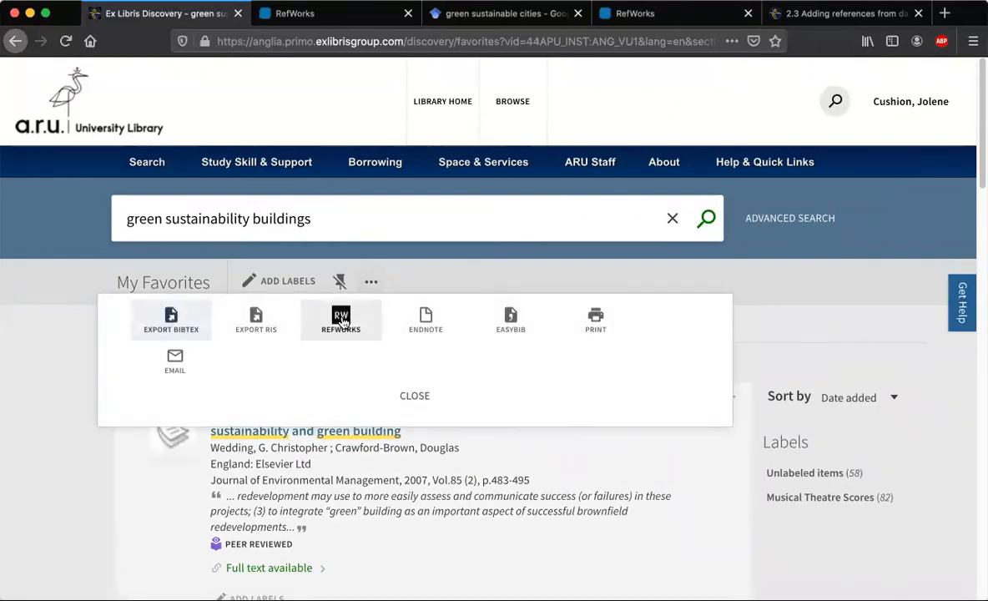
Export the saved favourites to the newest RefWorks and import the three records into the project
{"action": "left_click", "coordinate": [340, 321]}
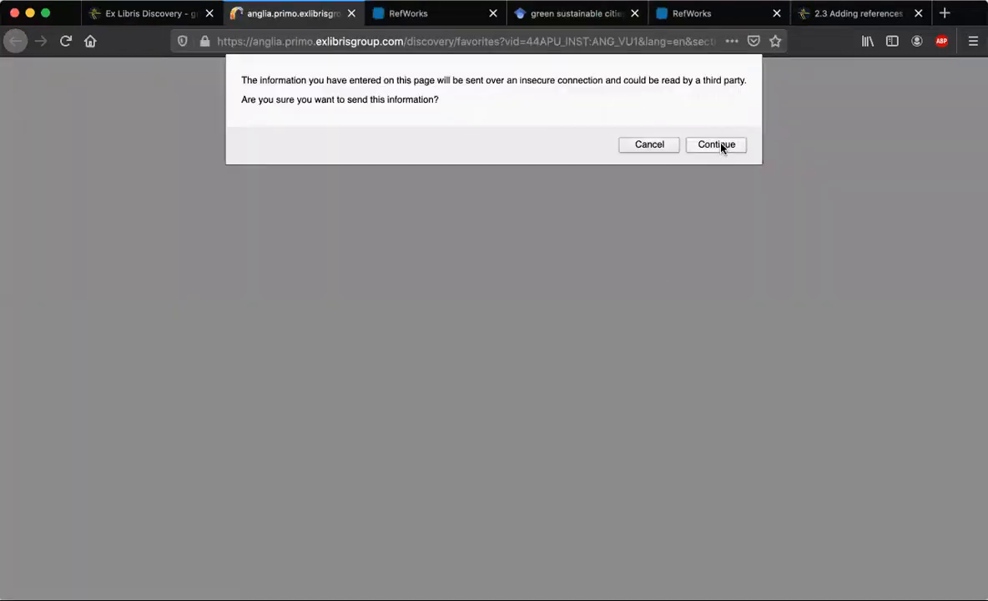
{"action": "left_click", "coordinate": [716, 143]}
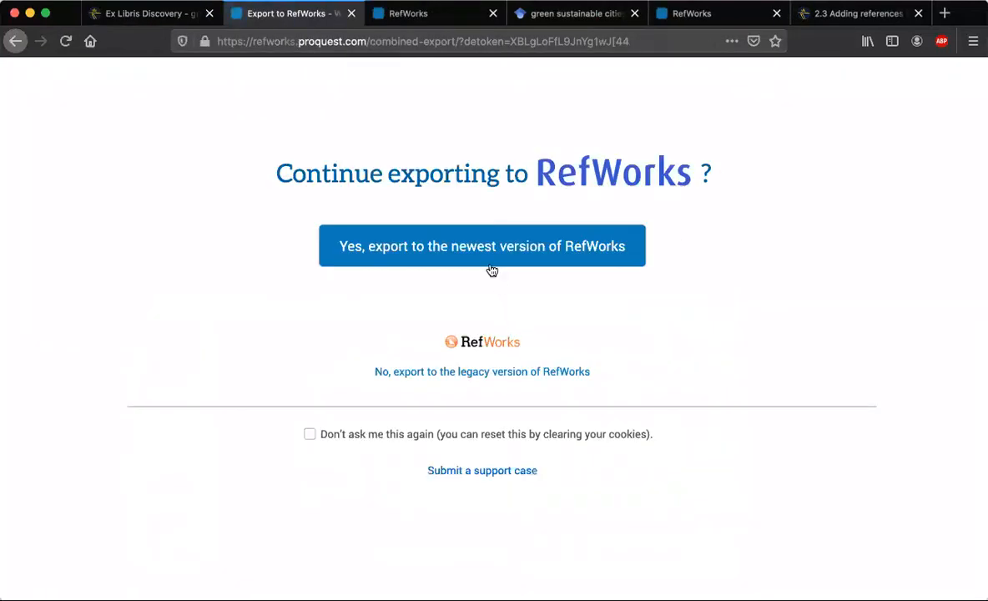
{"action": "left_click", "coordinate": [481, 246]}
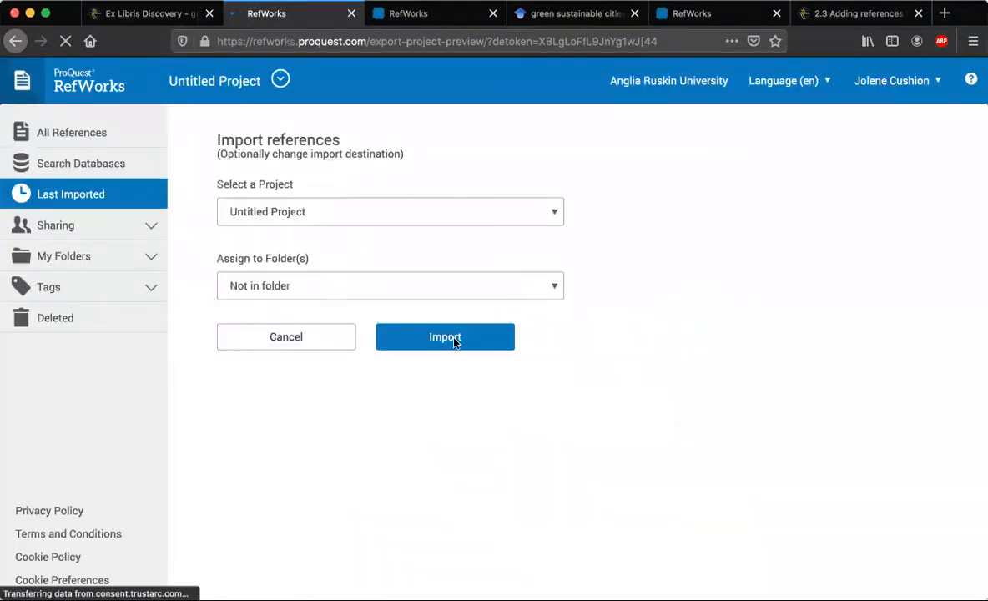
{"action": "left_click", "coordinate": [444, 337]}
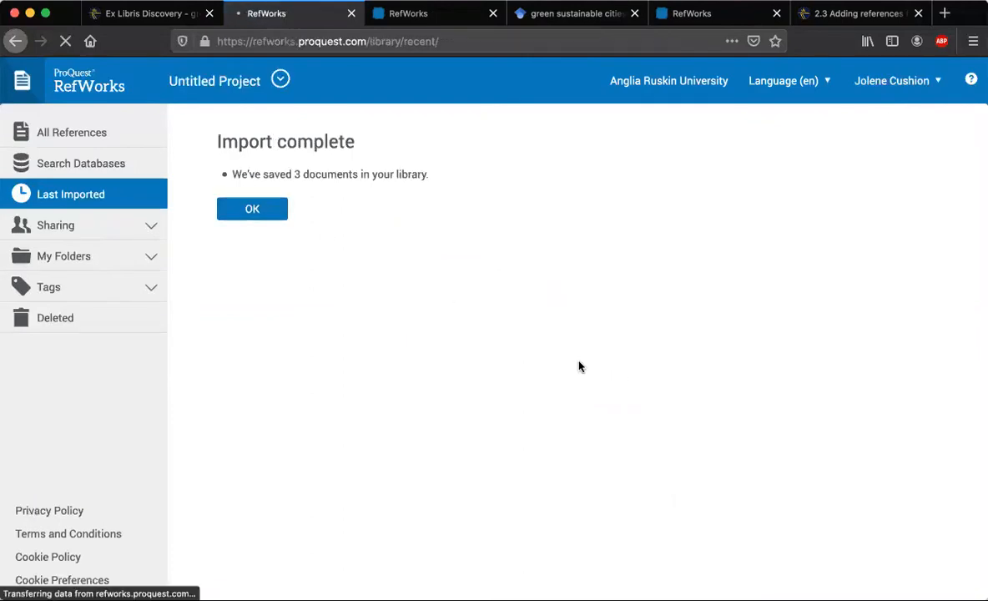
Dismiss the import notice and list All References, now 456 items with the new ones first
{"action": "left_click", "coordinate": [252, 209]}
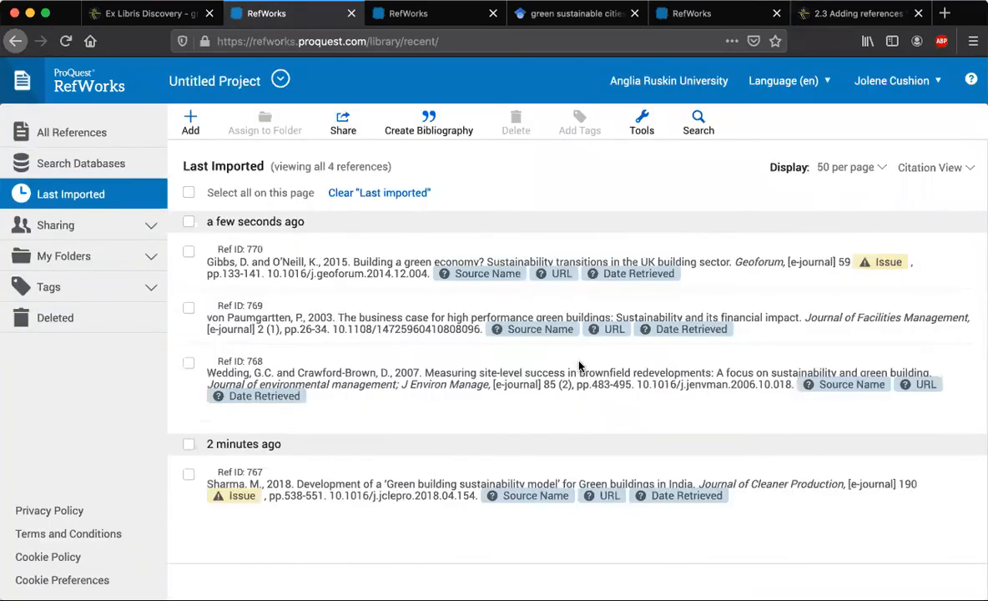
{"action": "mouse_move", "coordinate": [528, 244]}
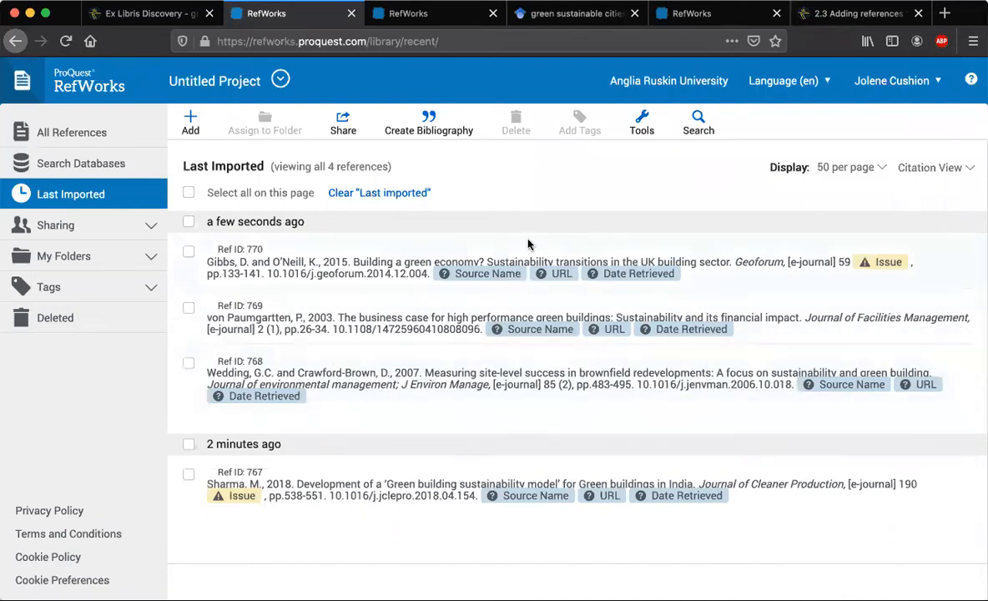
{"action": "mouse_move", "coordinate": [606, 346]}
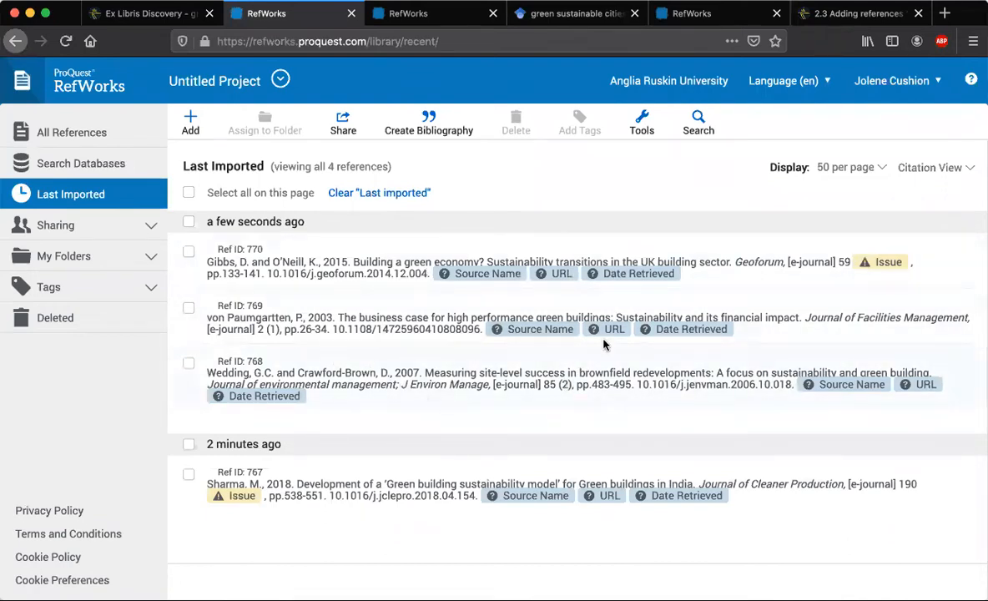
{"action": "mouse_move", "coordinate": [487, 401]}
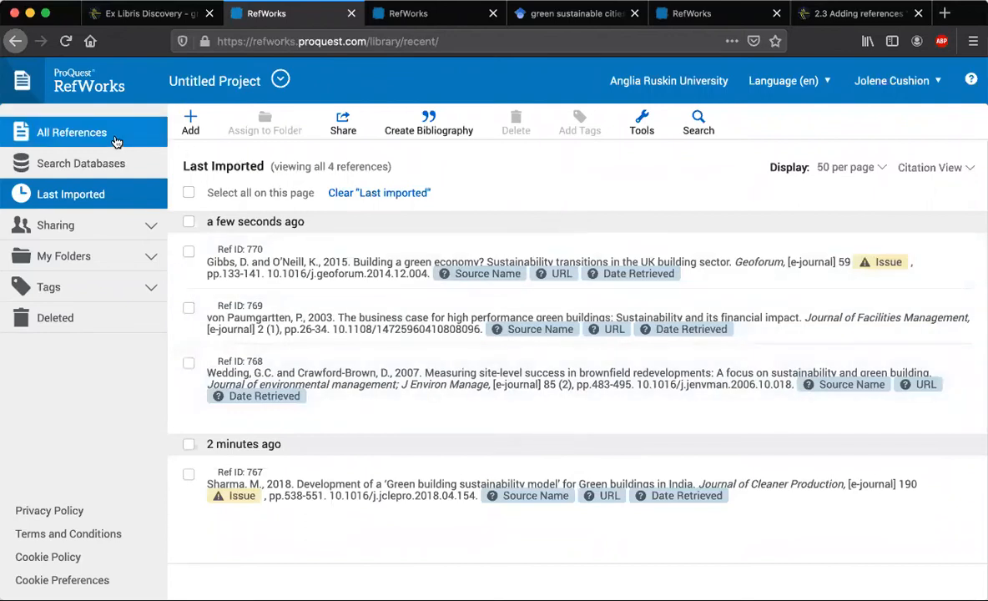
{"action": "left_click", "coordinate": [72, 132]}
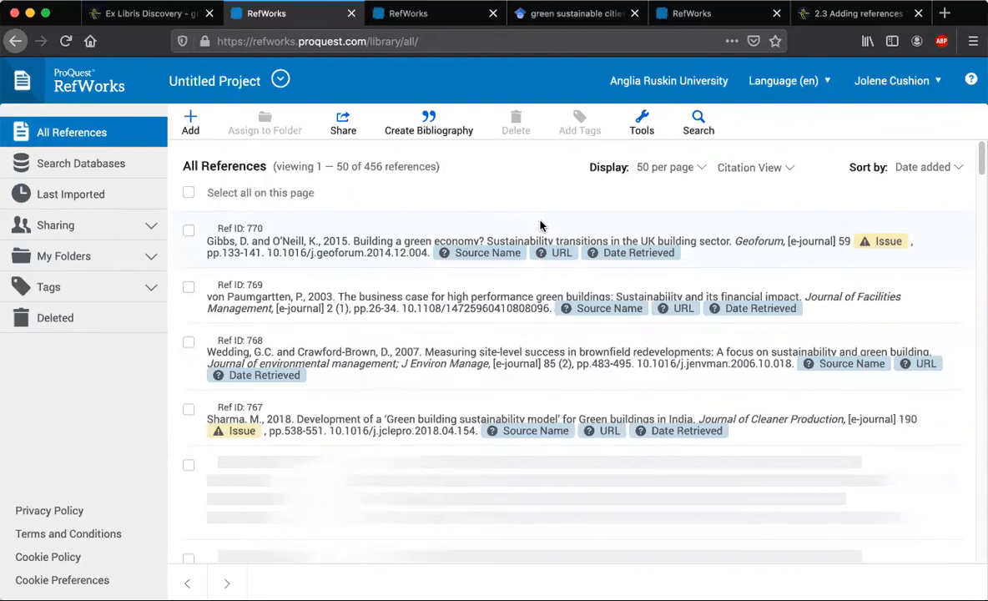
{"action": "mouse_move", "coordinate": [538, 6]}
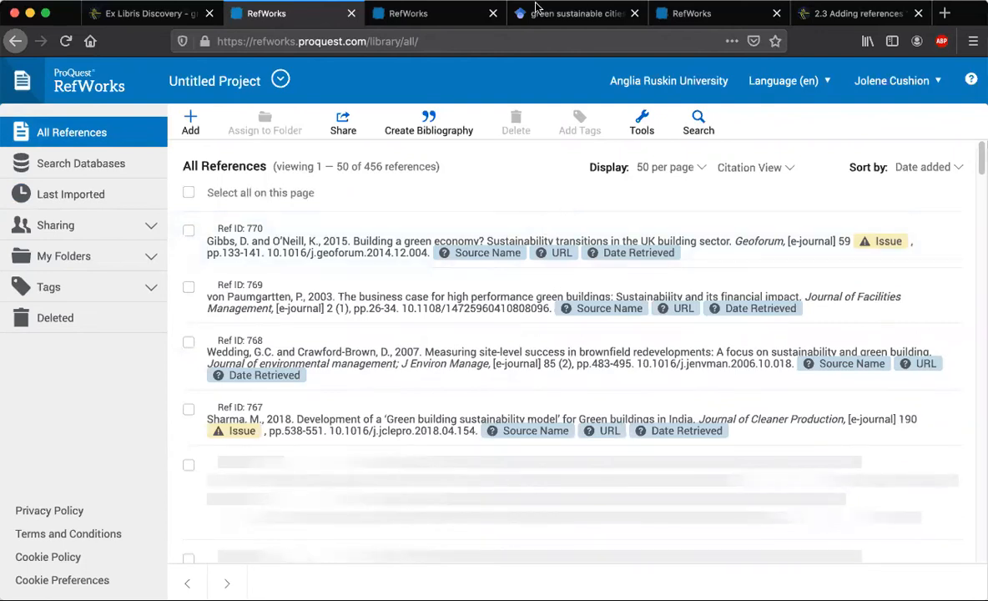
{"action": "mouse_move", "coordinate": [478, 200]}
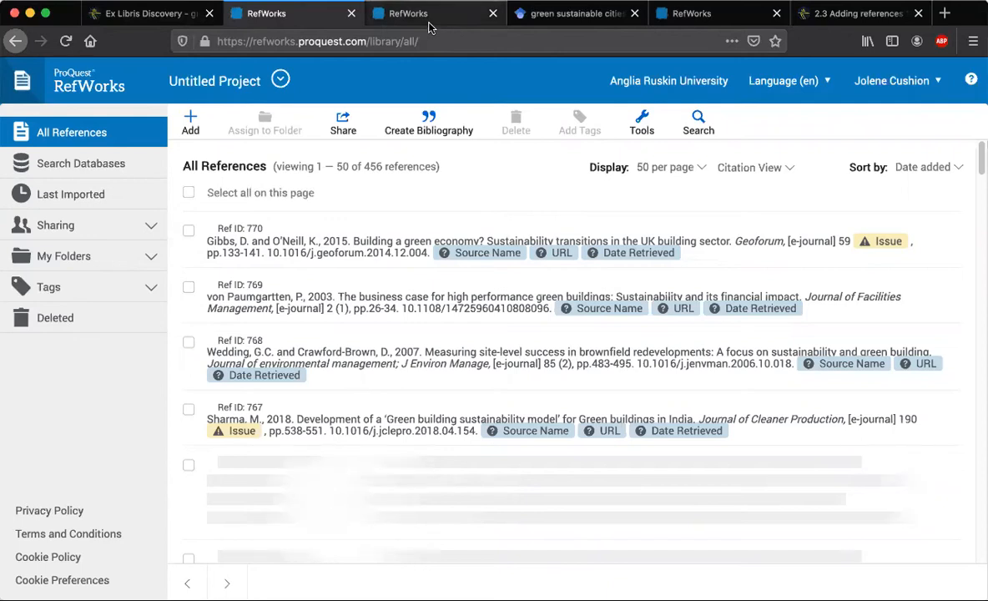
In Google Scholar, cite the autonomous vehicles article and send the citation to RefWorks
{"action": "left_click", "coordinate": [576, 14]}
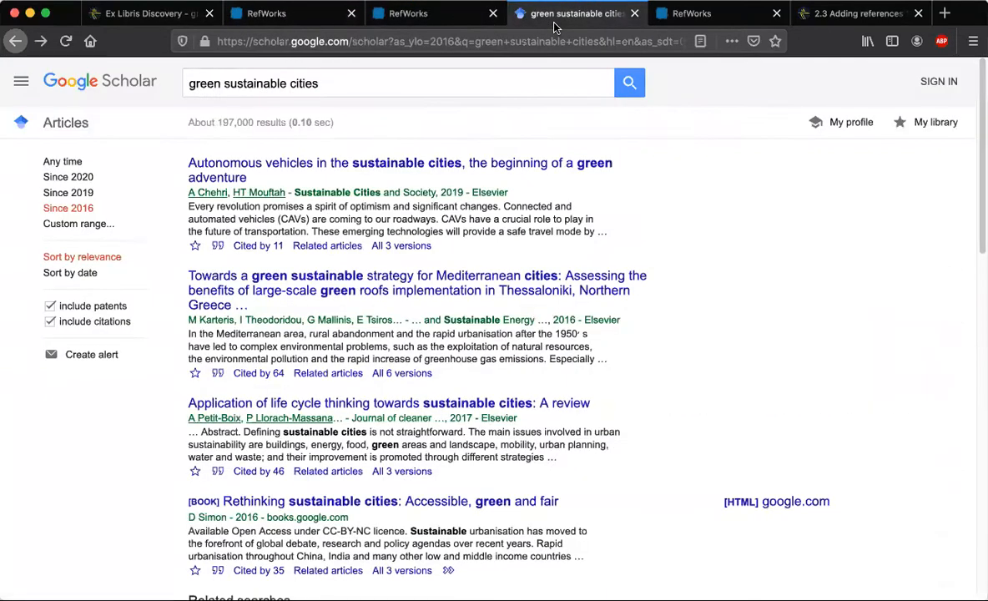
{"action": "mouse_move", "coordinate": [759, 260]}
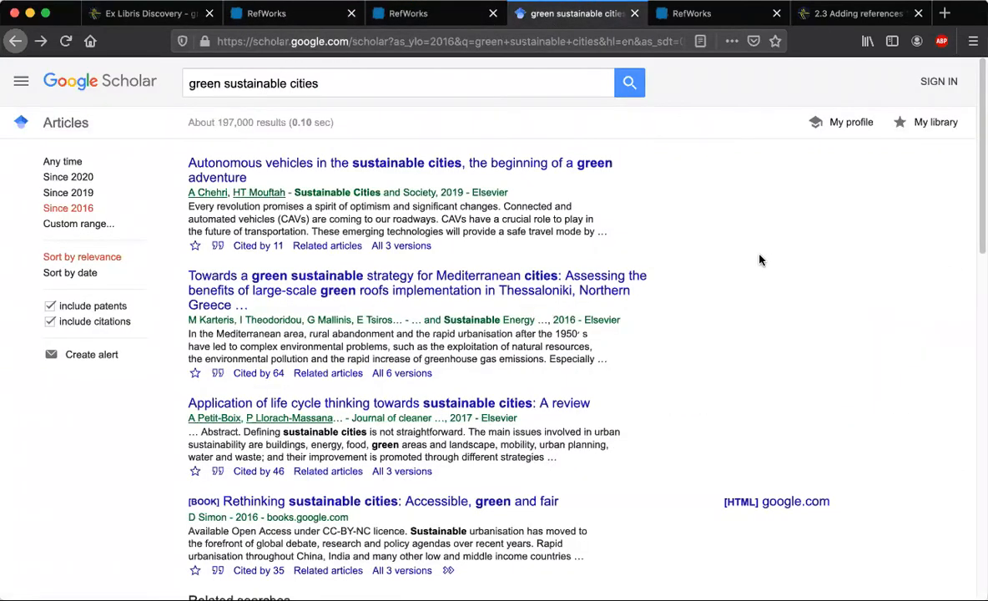
{"action": "mouse_move", "coordinate": [760, 252]}
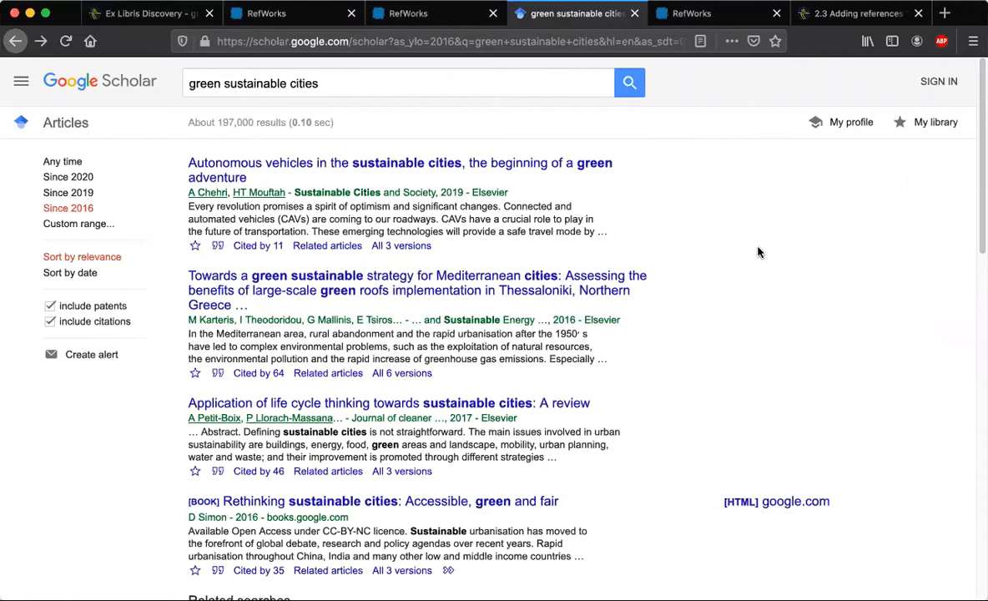
{"action": "mouse_move", "coordinate": [711, 200]}
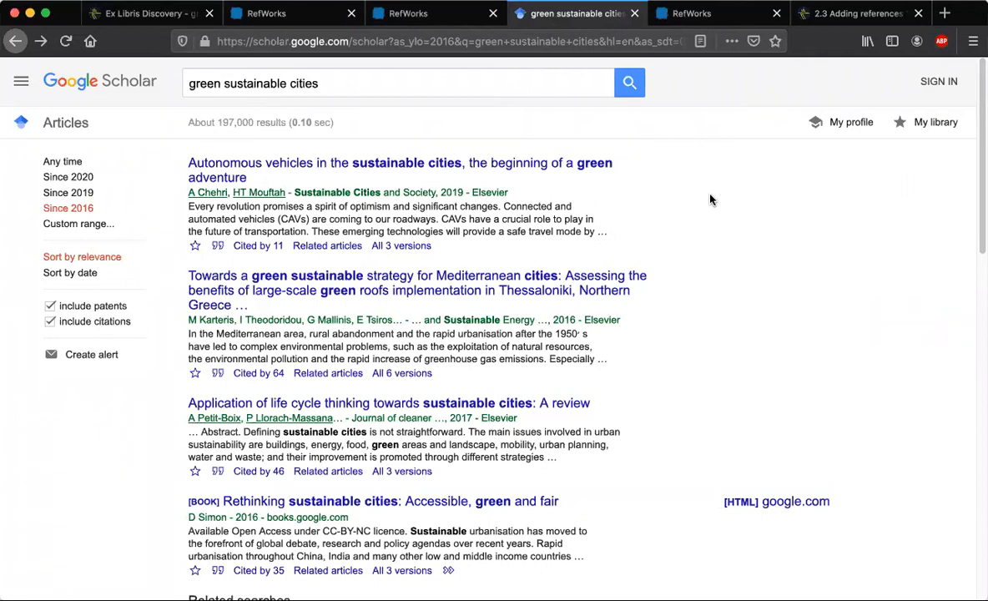
{"action": "mouse_move", "coordinate": [364, 124]}
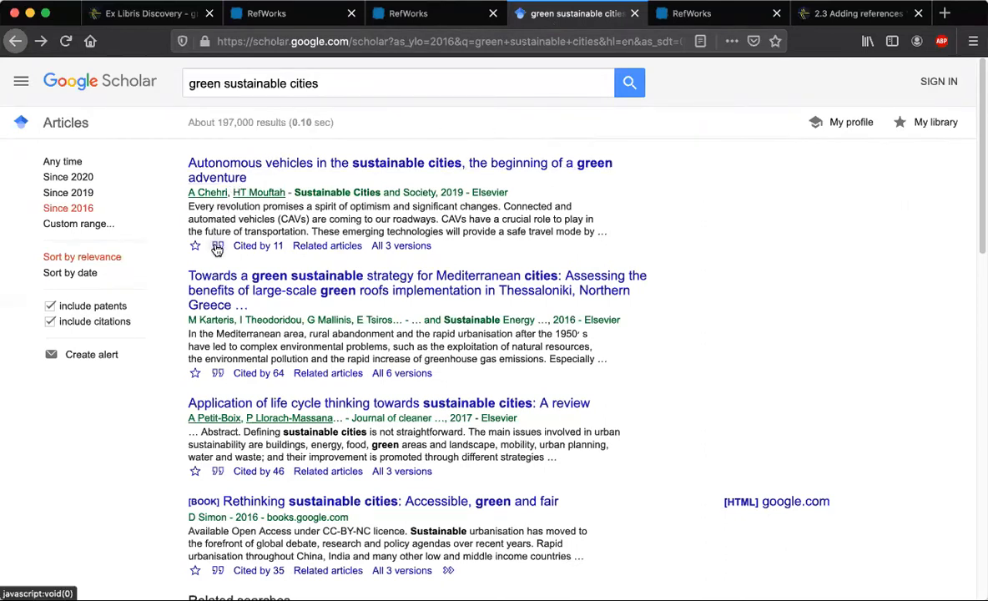
{"action": "mouse_move", "coordinate": [217, 246]}
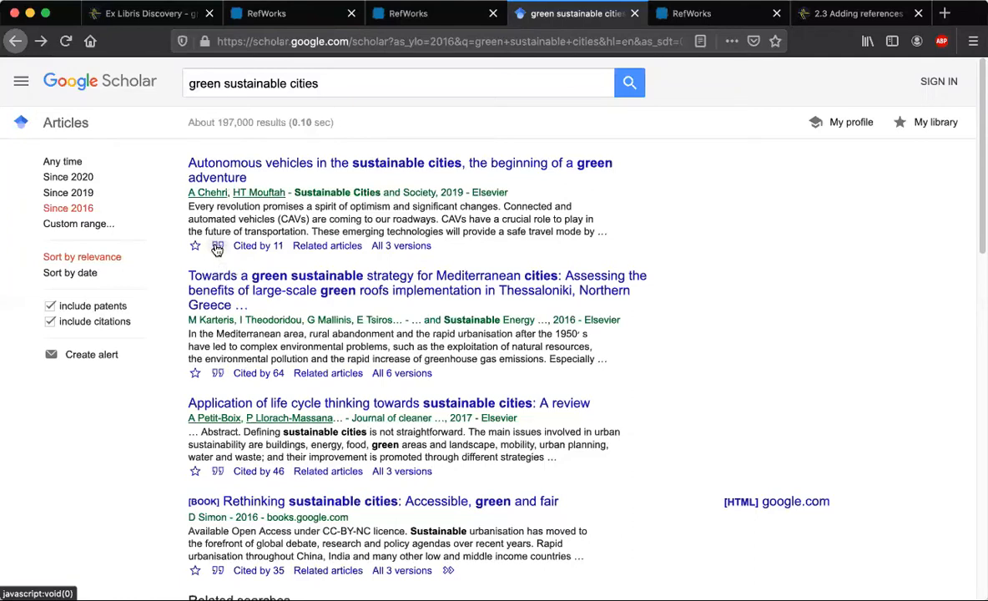
{"action": "left_click", "coordinate": [217, 246]}
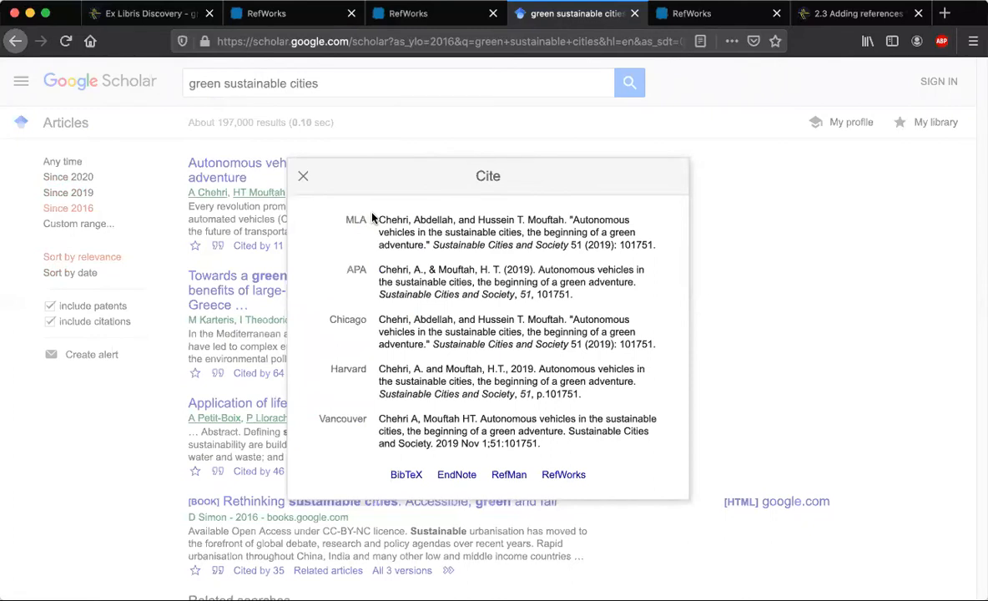
{"action": "mouse_move", "coordinate": [374, 274]}
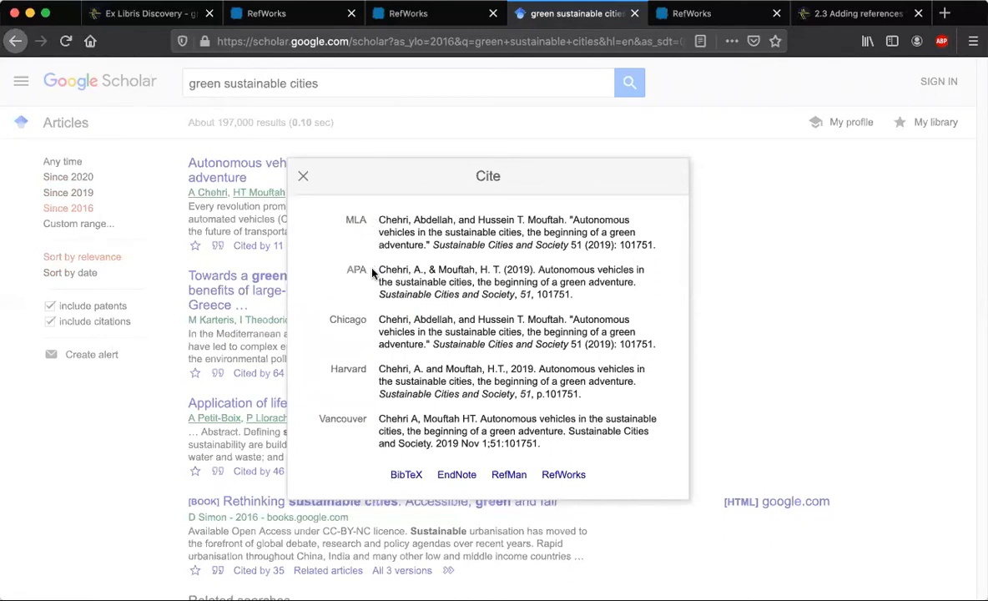
{"action": "mouse_move", "coordinate": [372, 419]}
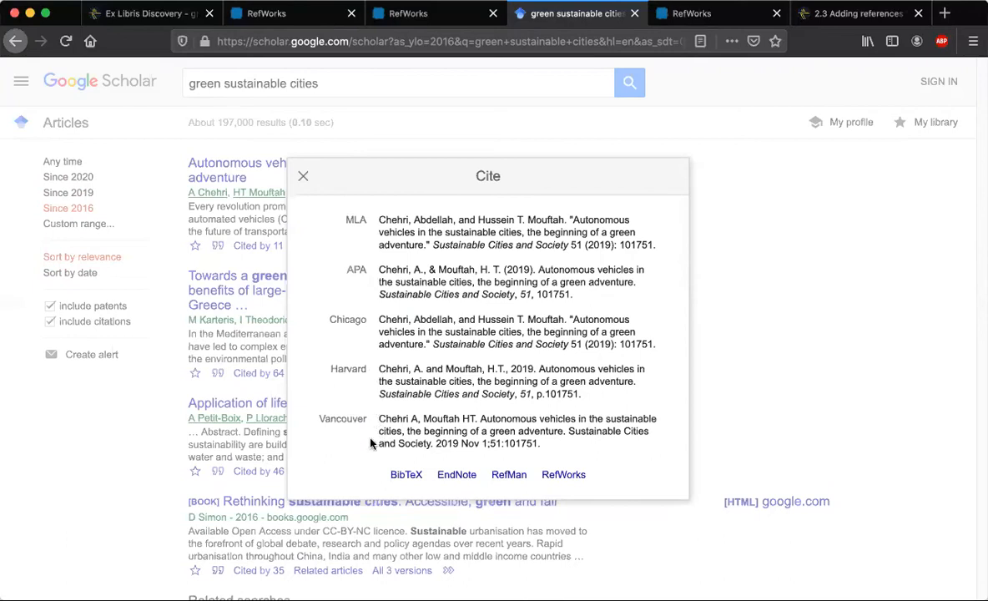
{"action": "mouse_move", "coordinate": [360, 456]}
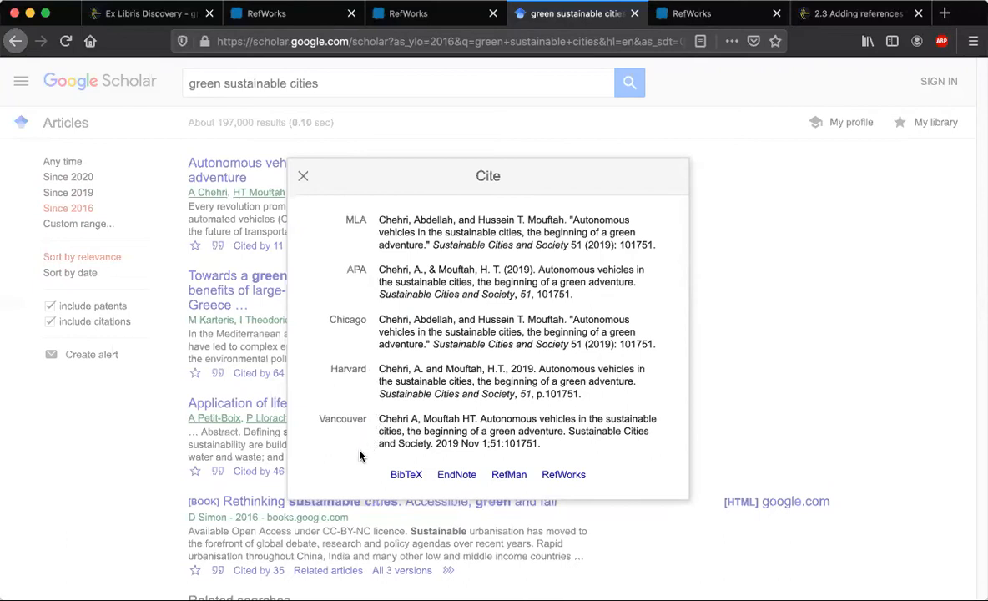
{"action": "mouse_move", "coordinate": [581, 491]}
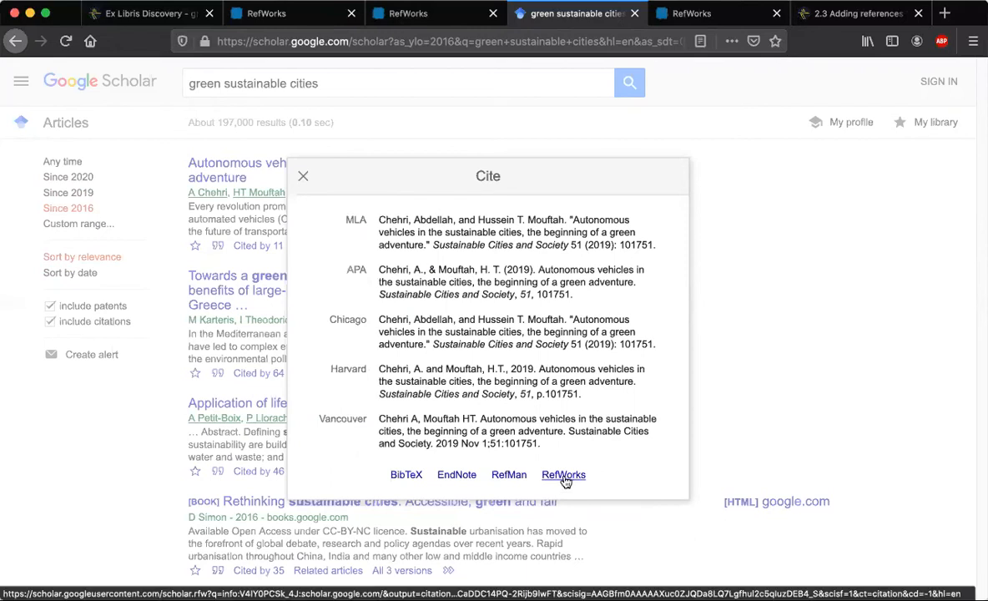
{"action": "left_click", "coordinate": [564, 474]}
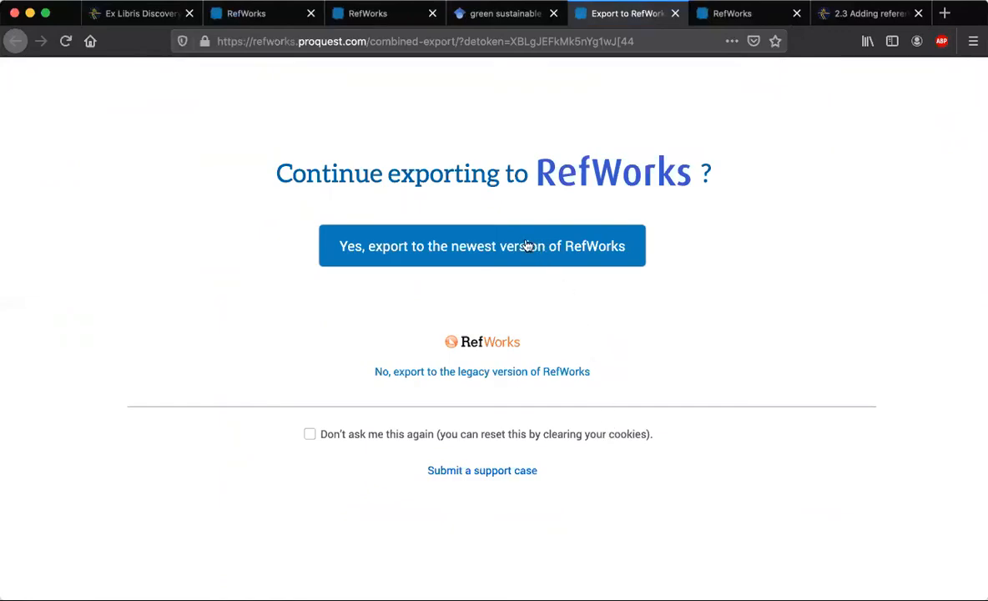
Choose the newest RefWorks version and import the Google Scholar citation as one document
{"action": "left_click", "coordinate": [481, 246]}
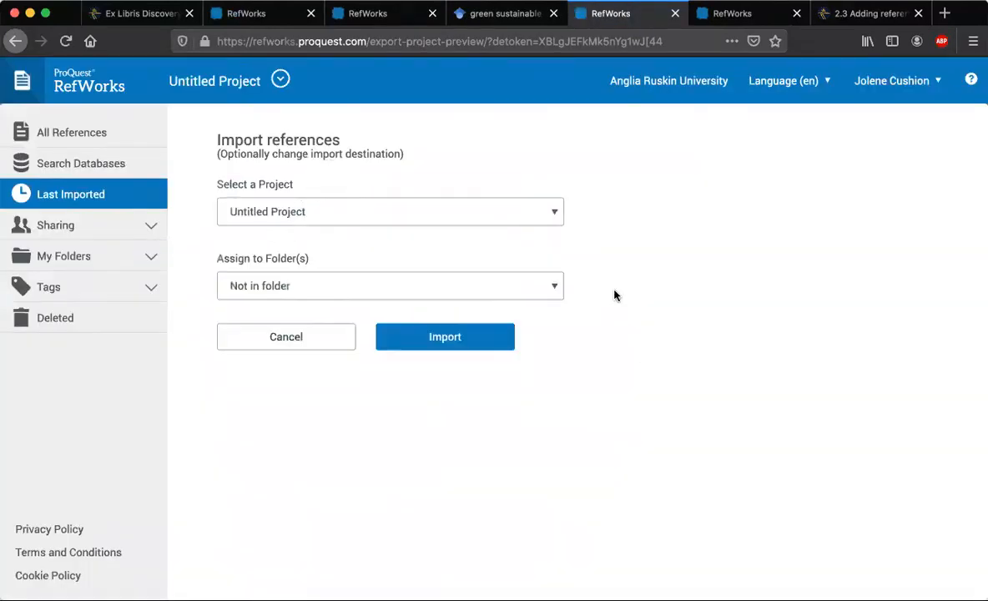
{"action": "left_click", "coordinate": [444, 337]}
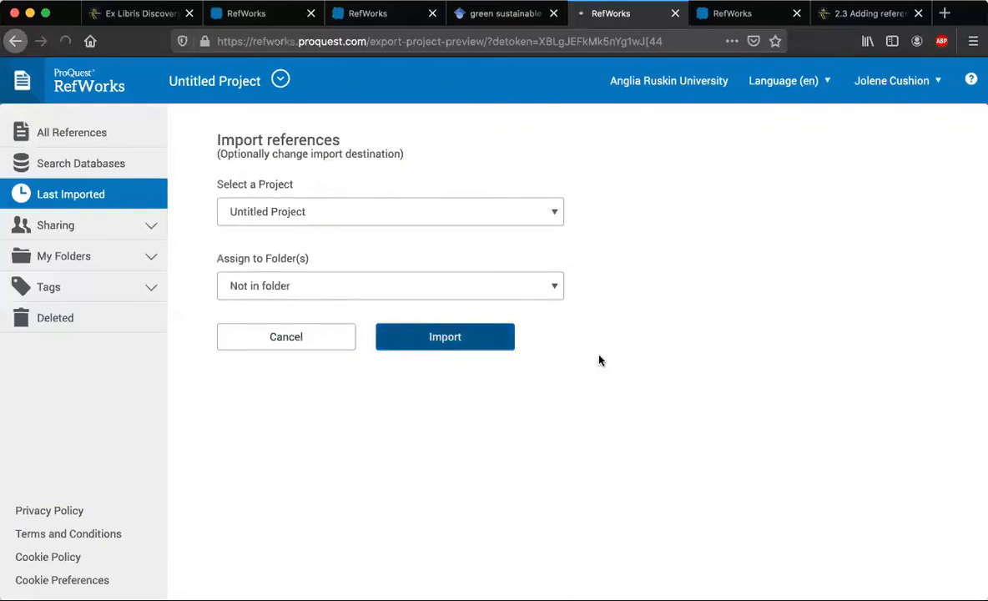
{"action": "left_click", "coordinate": [444, 338]}
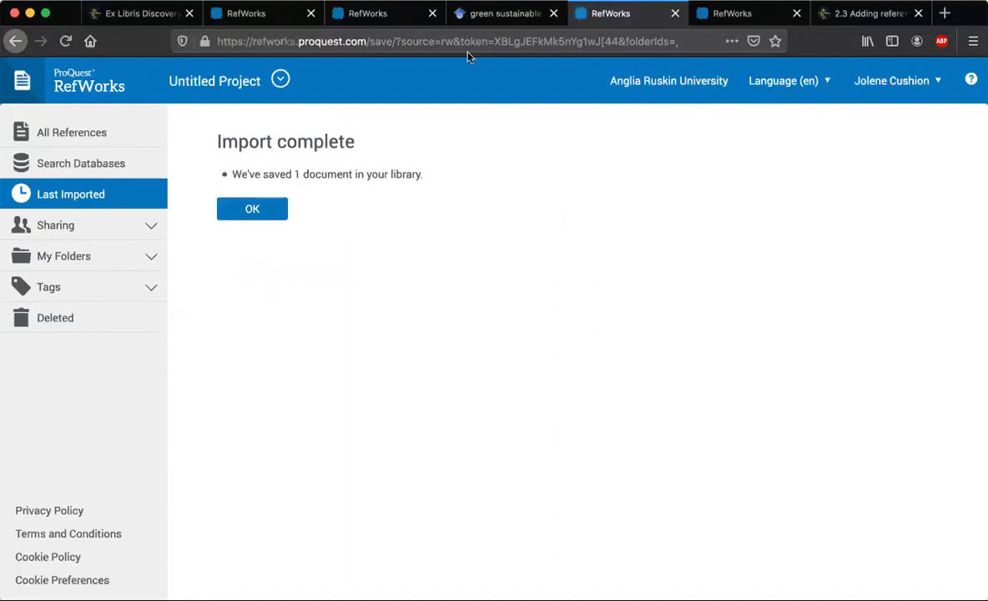
{"action": "mouse_move", "coordinate": [444, 70]}
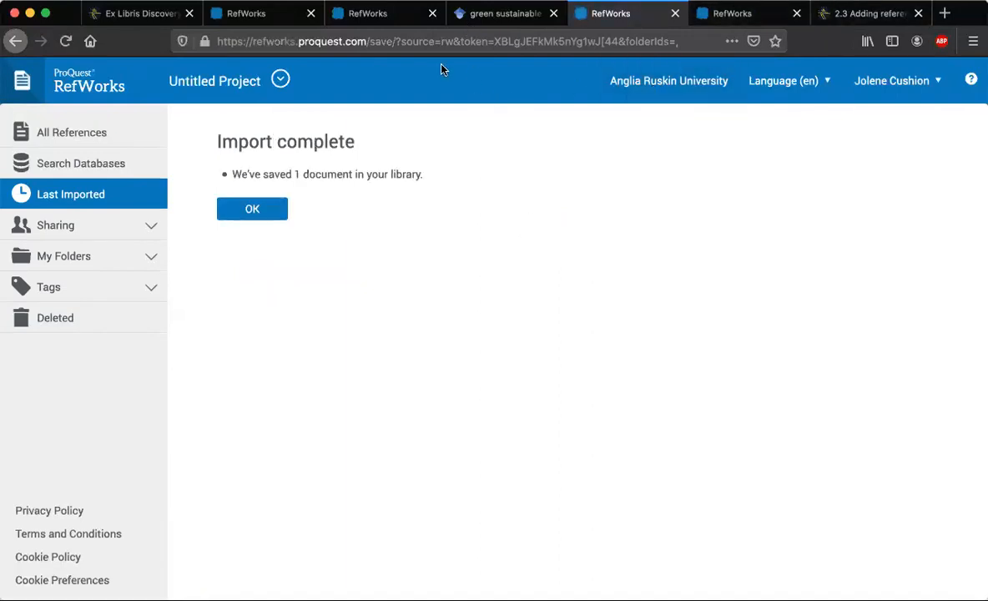
{"action": "mouse_move", "coordinate": [464, 224]}
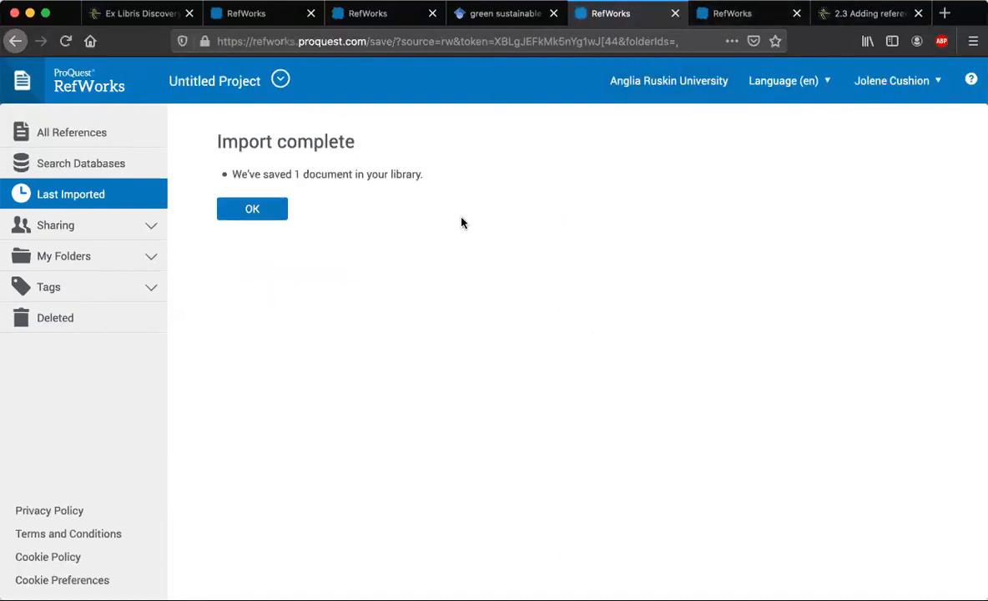
{"action": "left_click", "coordinate": [133, 14]}
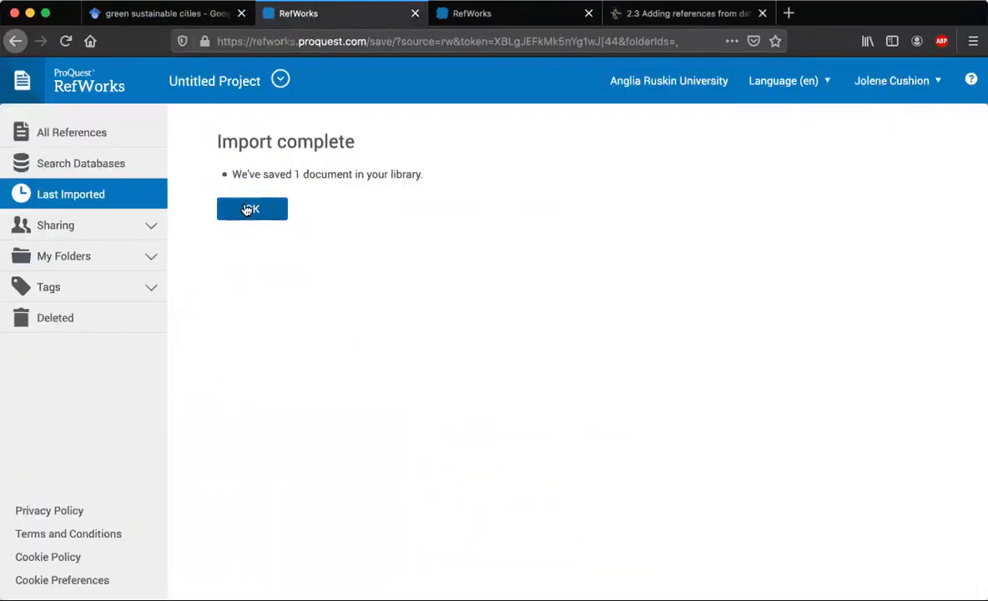
Dismiss the confirmation and reload All References to list 457 items with the new article first
{"action": "left_click", "coordinate": [251, 209]}
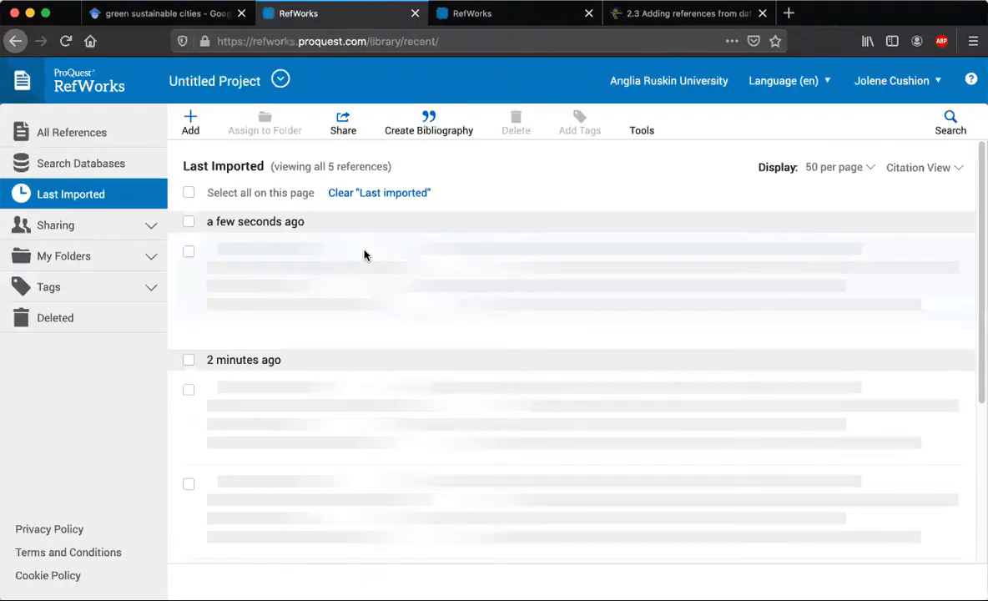
{"action": "left_click", "coordinate": [72, 132]}
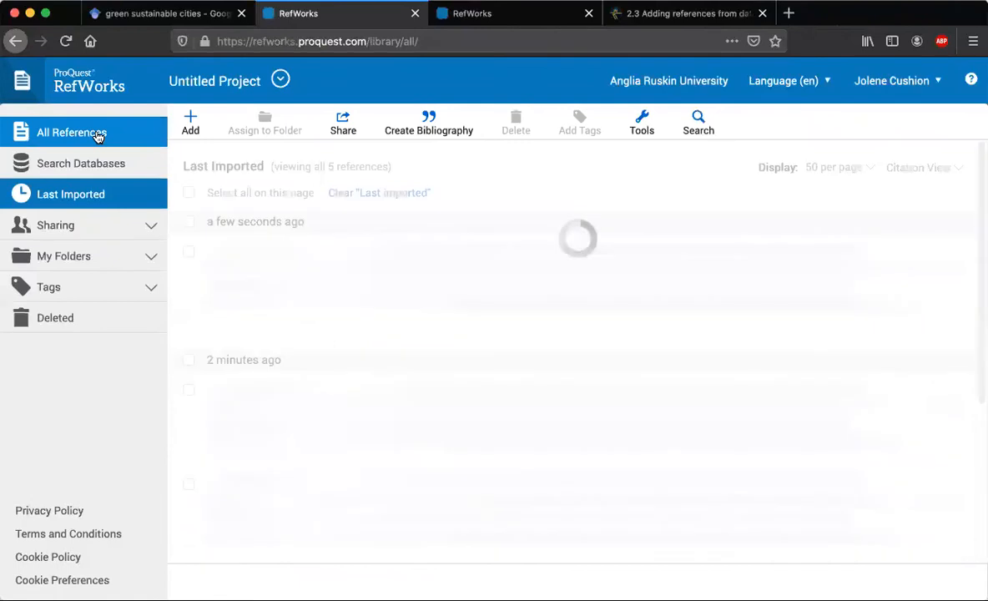
{"action": "left_click", "coordinate": [71, 132]}
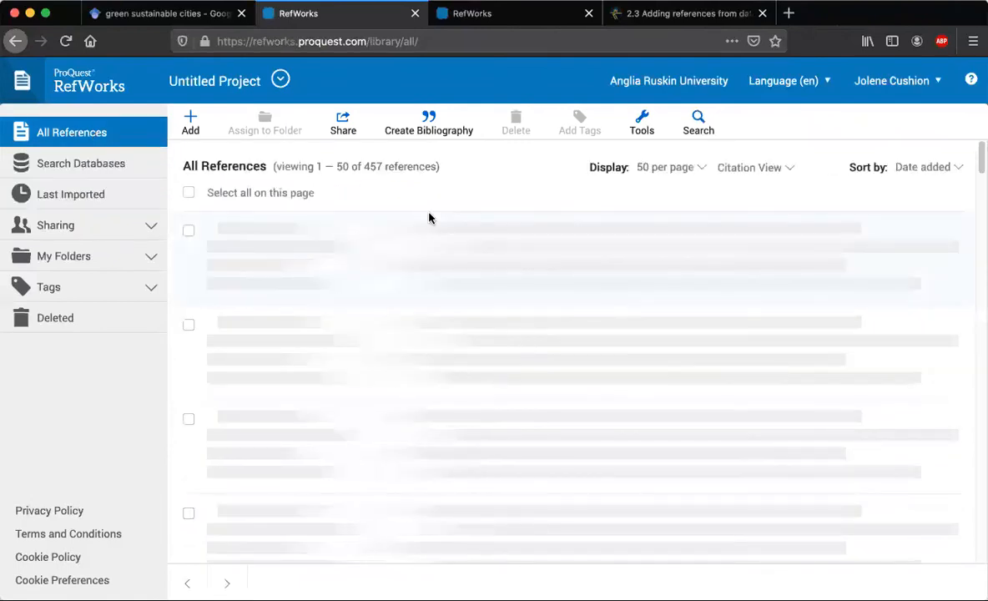
{"action": "left_click", "coordinate": [67, 41]}
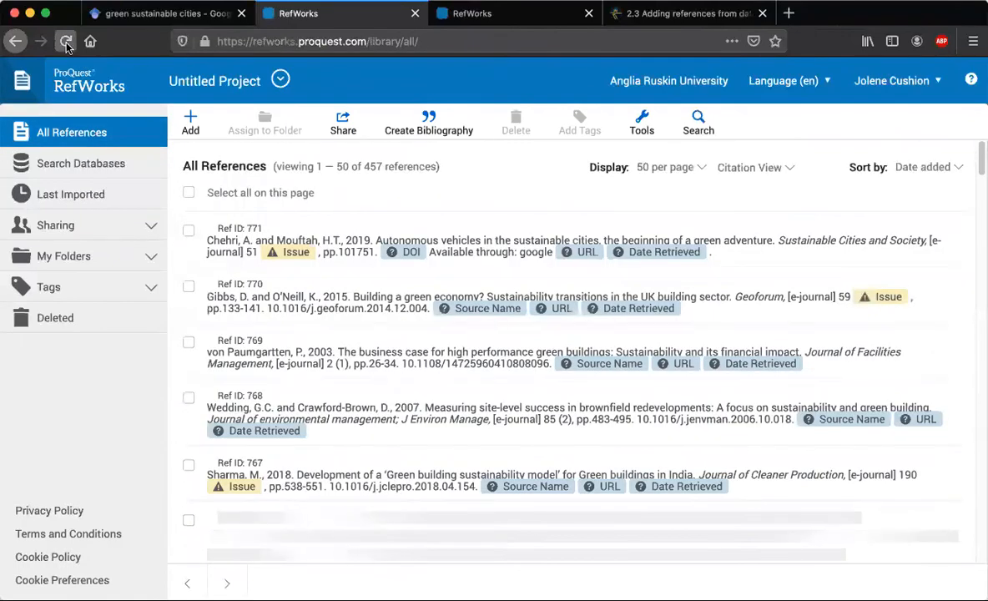
{"action": "left_click", "coordinate": [67, 40]}
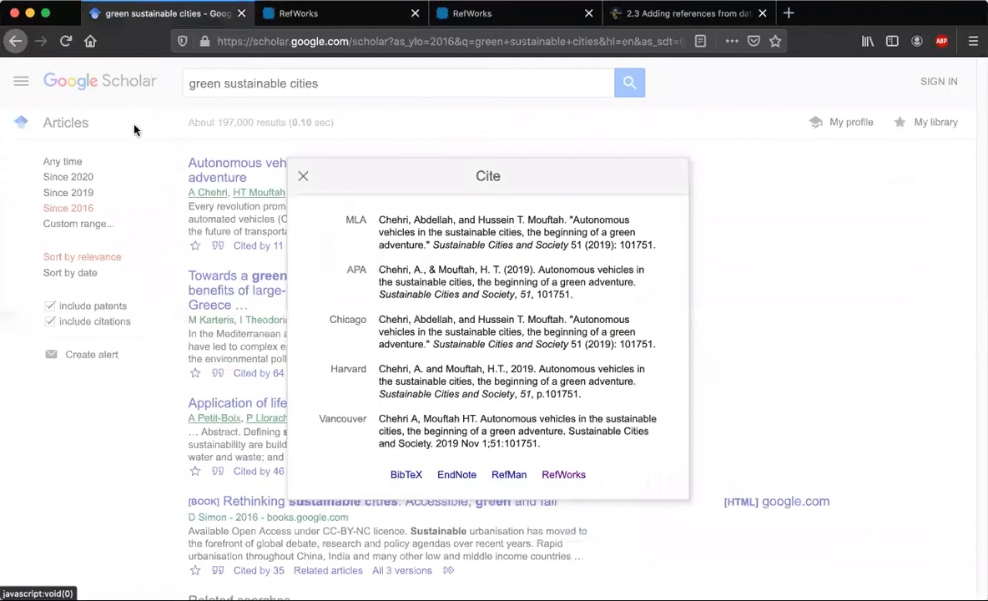
In Scholar Settings, enable 'Show links to import citations into' and pick from the reference managers list
{"action": "left_click", "coordinate": [303, 175]}
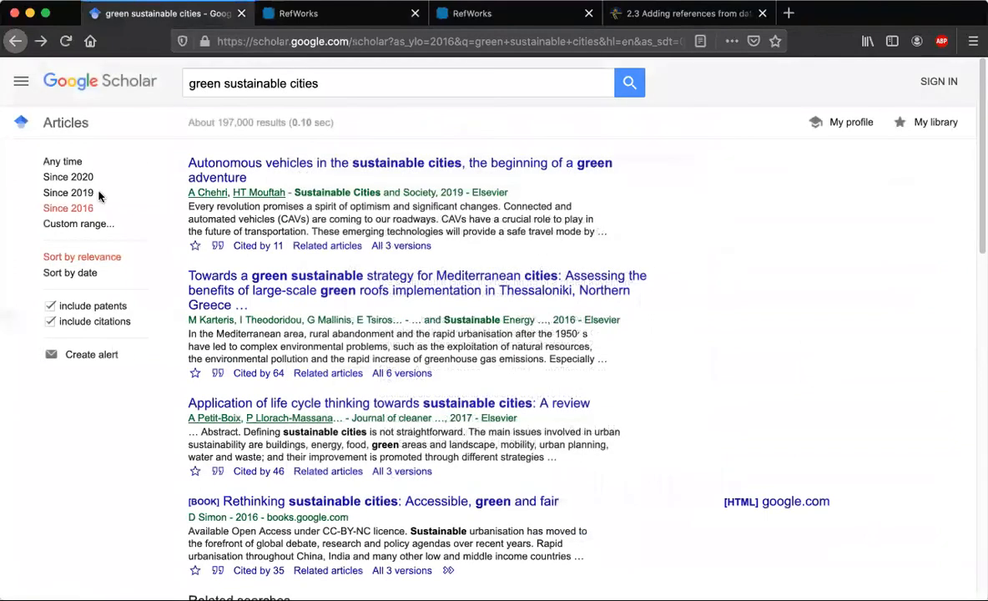
{"action": "left_click", "coordinate": [20, 80]}
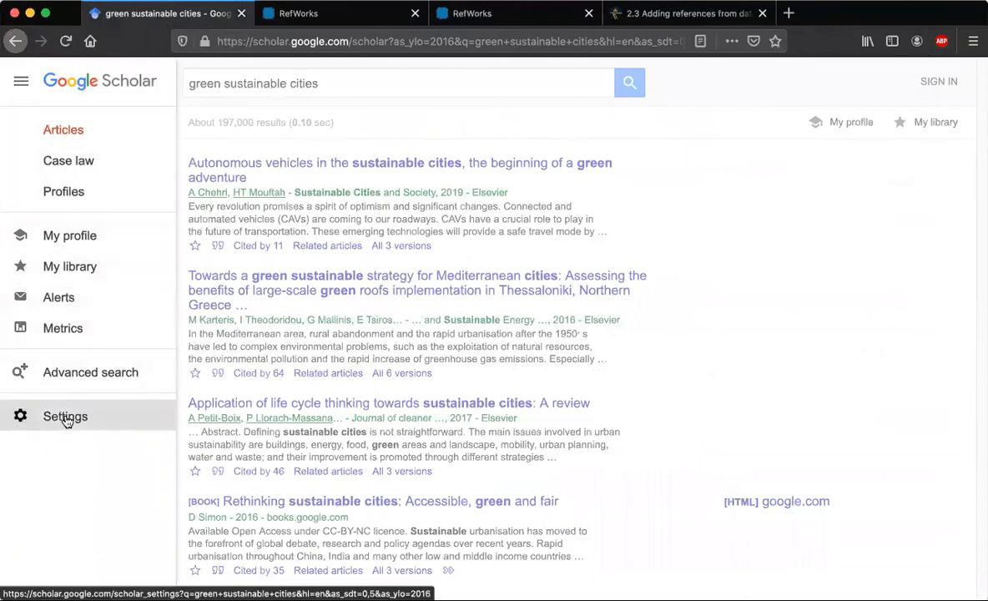
{"action": "left_click", "coordinate": [65, 416]}
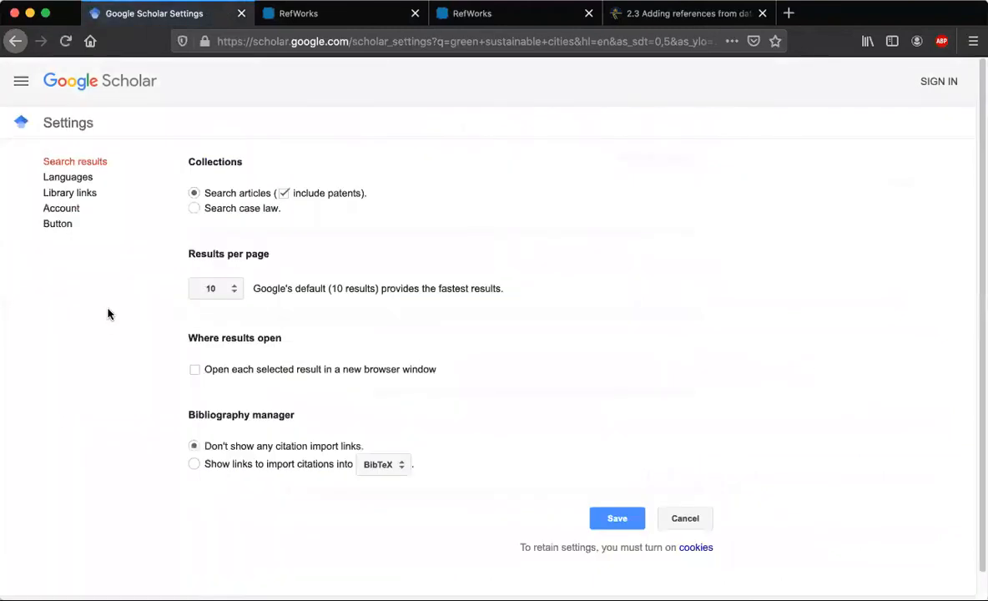
{"action": "mouse_move", "coordinate": [137, 209]}
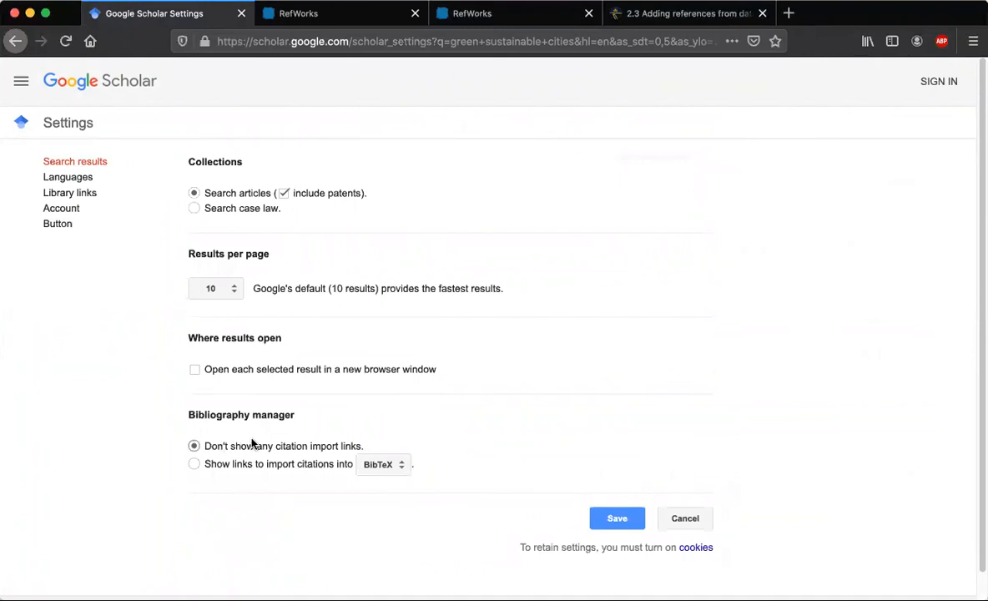
{"action": "left_click", "coordinate": [194, 464]}
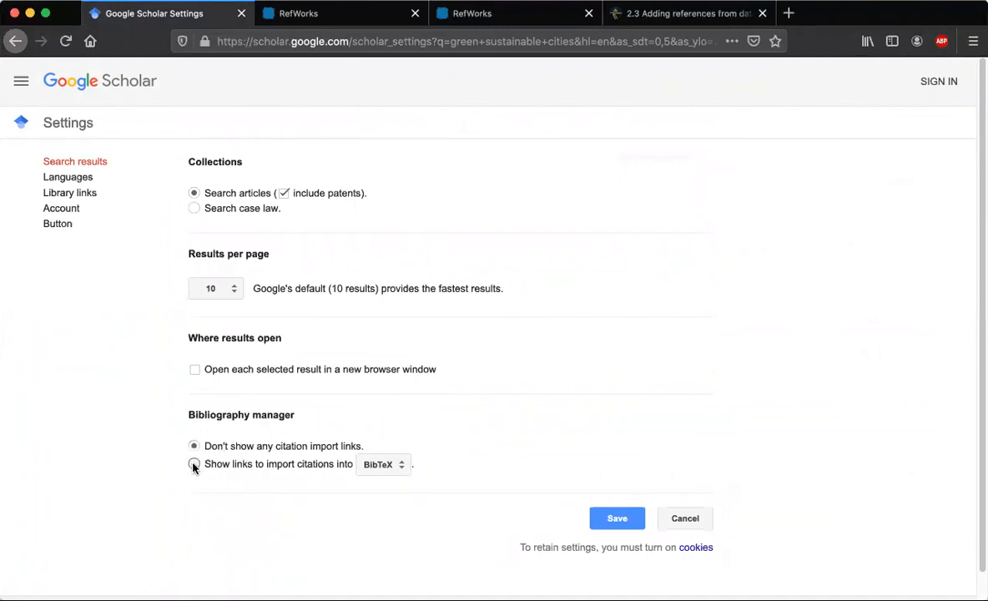
{"action": "left_click", "coordinate": [383, 464]}
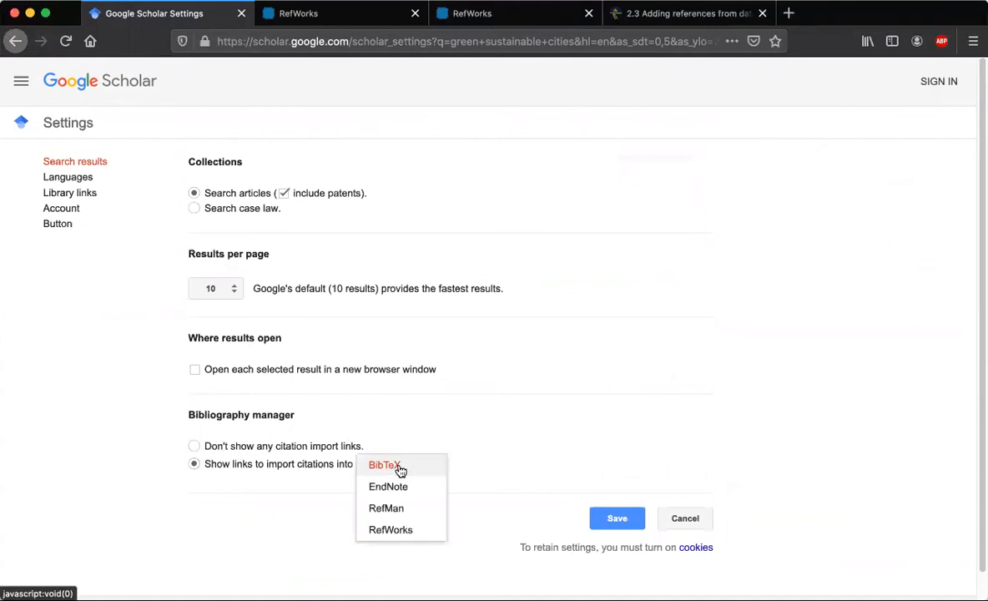
{"action": "left_click", "coordinate": [391, 529]}
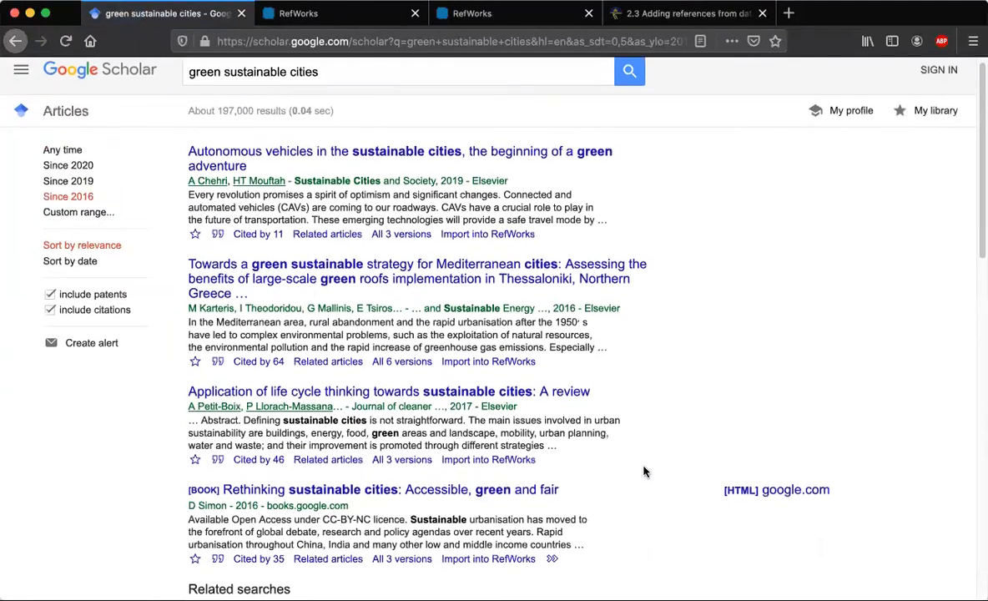
Send the 'Application of life cycle thinking towards sustainable cities' result to the newest RefWorks version
{"action": "scroll", "scroll_direction": "down", "scroll_amount": 3}
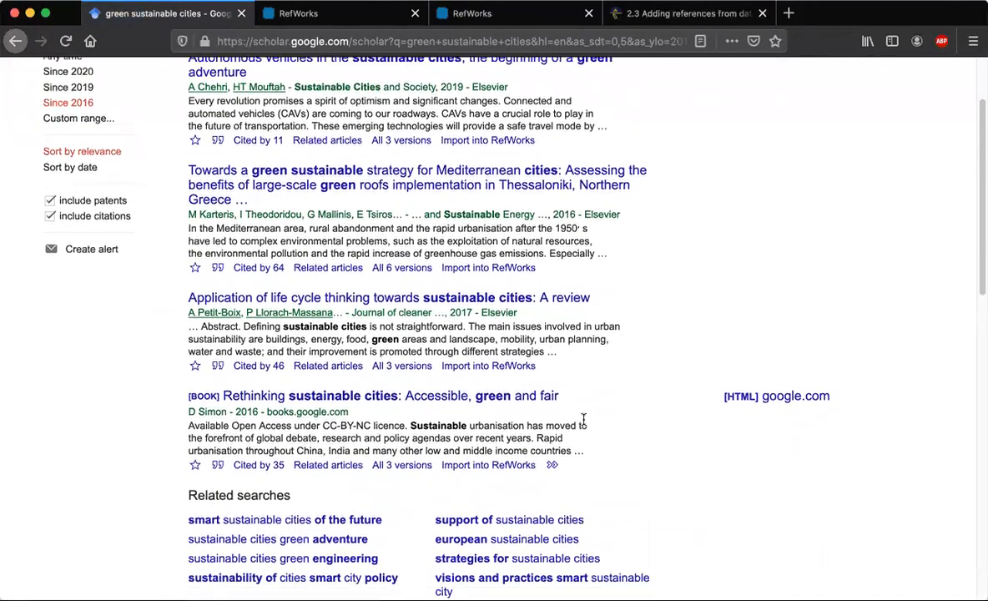
{"action": "scroll", "scroll_direction": "down", "scroll_amount": 3}
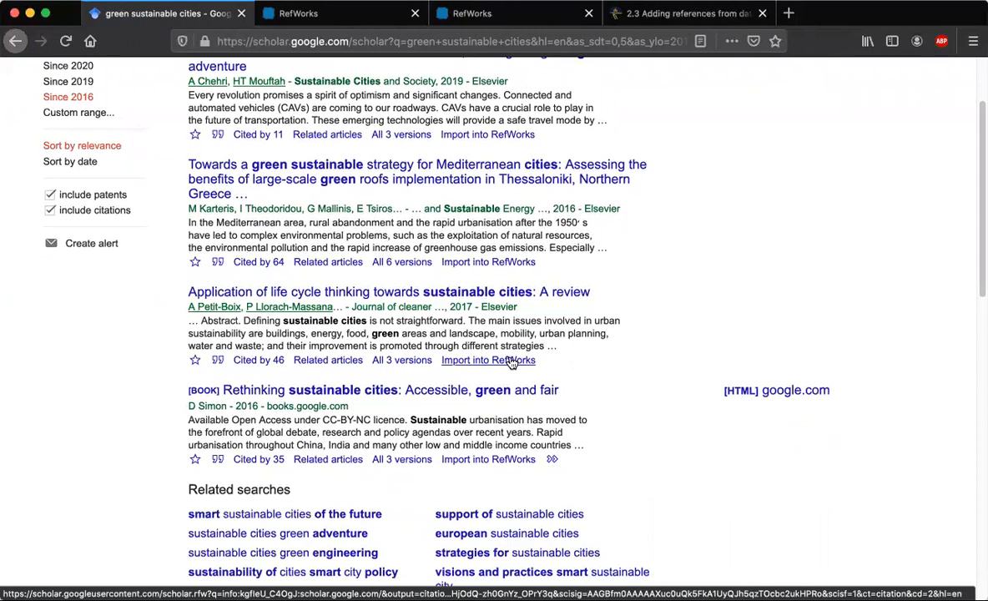
{"action": "left_click", "coordinate": [487, 361]}
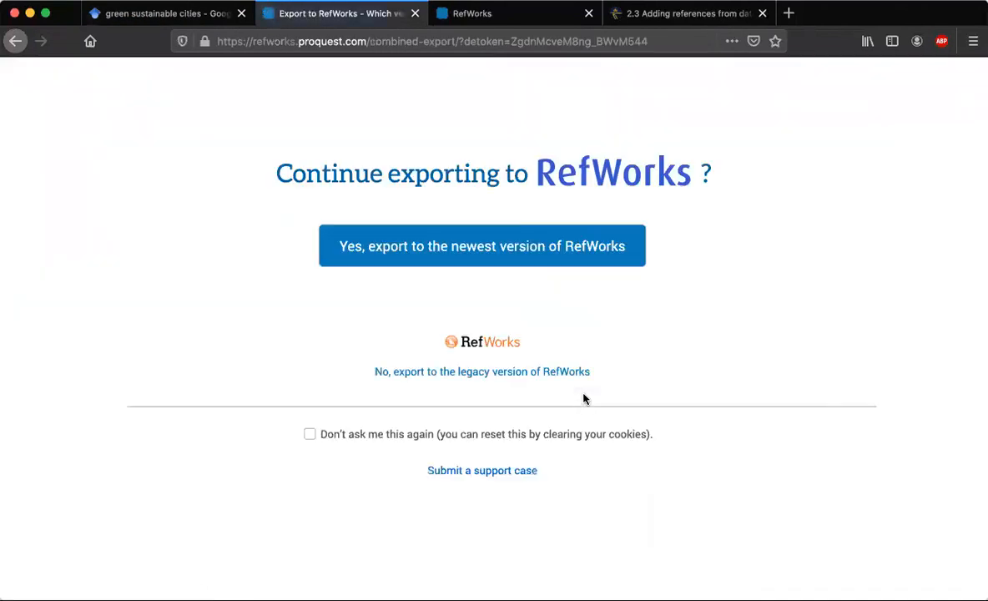
{"action": "left_click", "coordinate": [481, 245]}
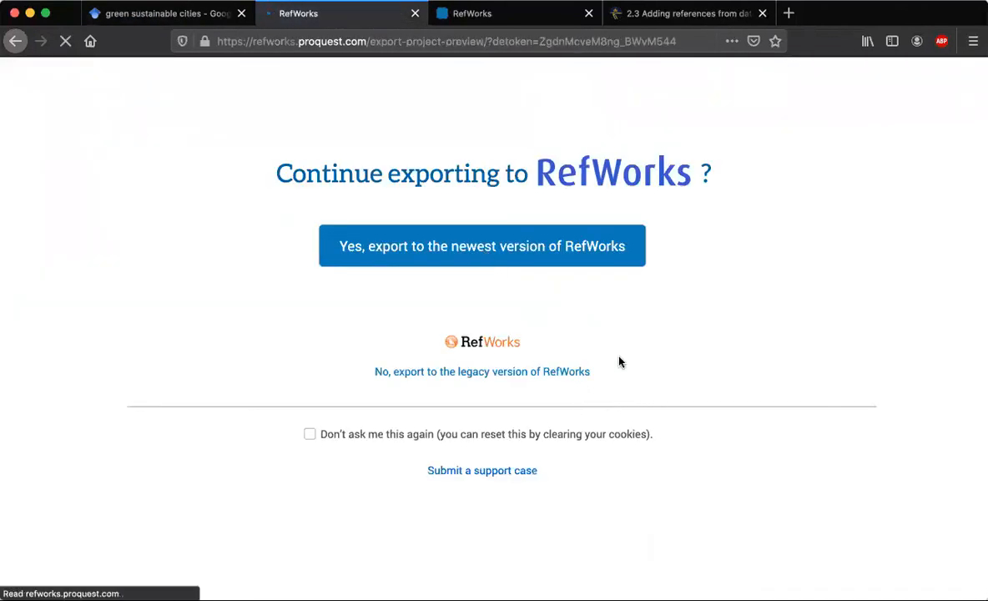
{"action": "left_click", "coordinate": [481, 246]}
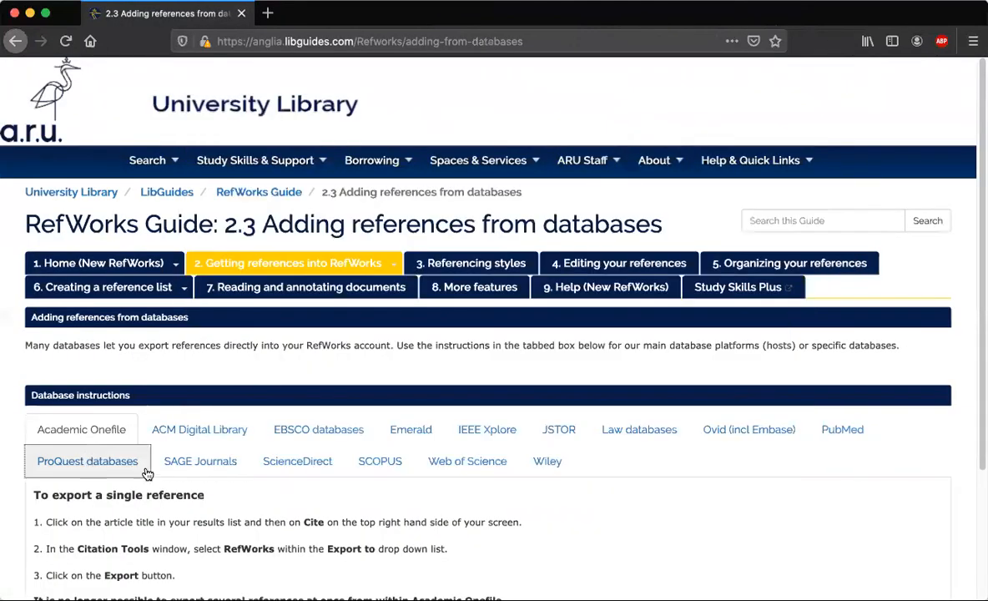
Show the ARU guide's '2. Getting references into RefWorks' pages, including adding from Google Scholar
{"action": "scroll", "scroll_direction": "down", "scroll_amount": 3}
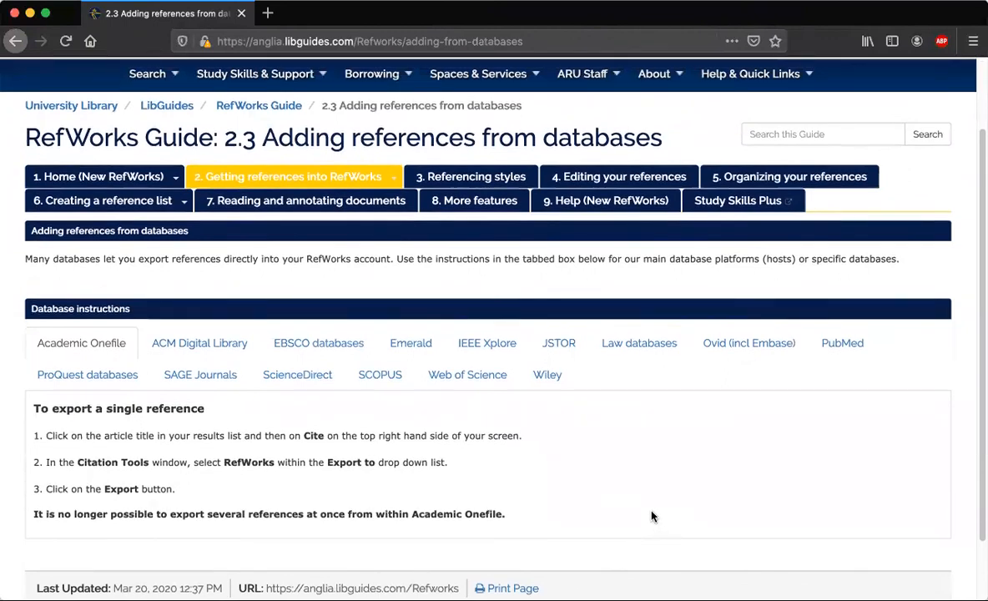
{"action": "scroll", "scroll_direction": "down", "scroll_amount": 3}
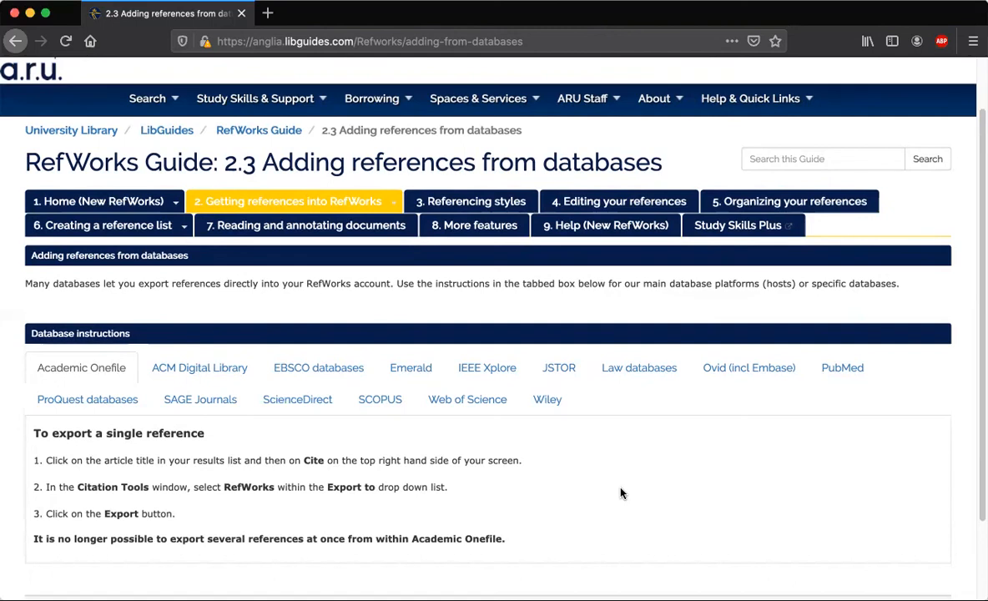
{"action": "mouse_move", "coordinate": [315, 324]}
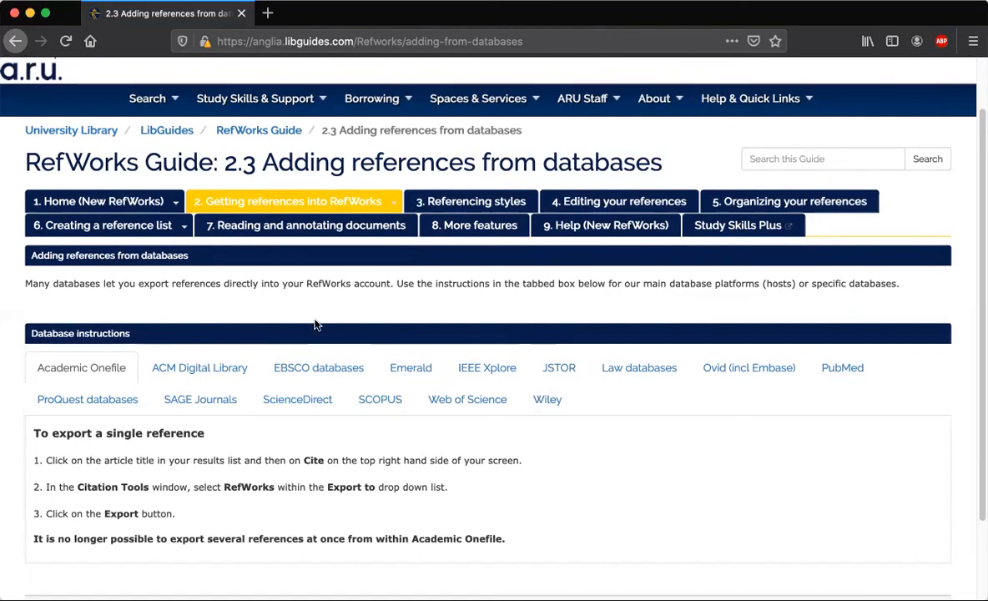
{"action": "mouse_move", "coordinate": [370, 313]}
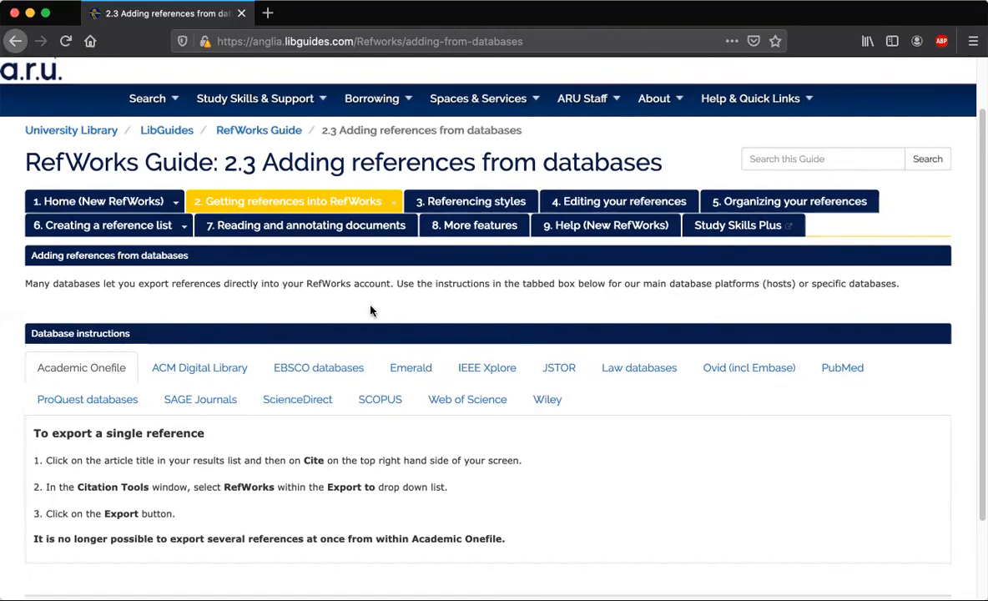
{"action": "mouse_move", "coordinate": [364, 310]}
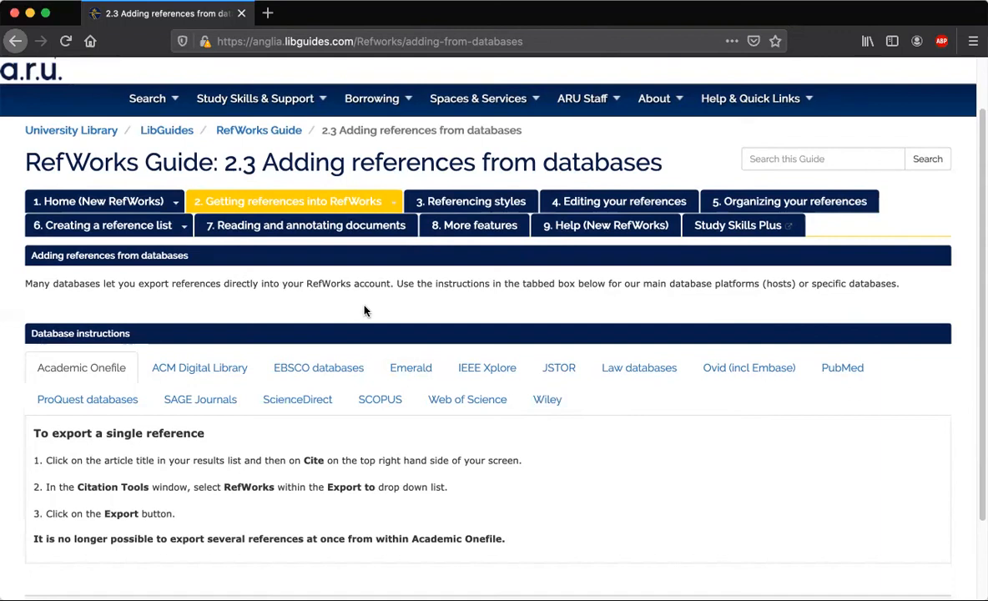
{"action": "left_click", "coordinate": [290, 200]}
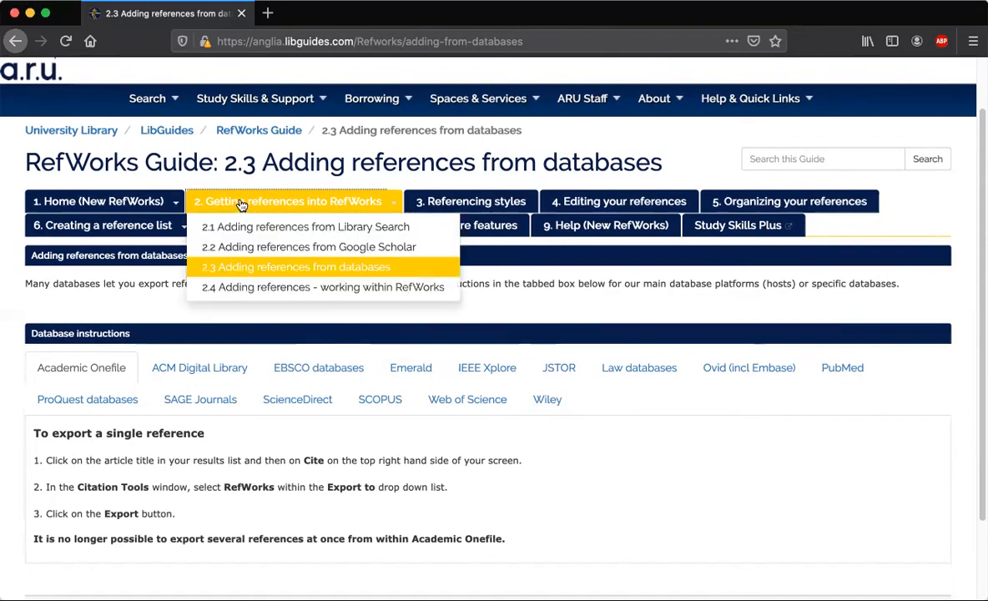
{"action": "mouse_move", "coordinate": [337, 207]}
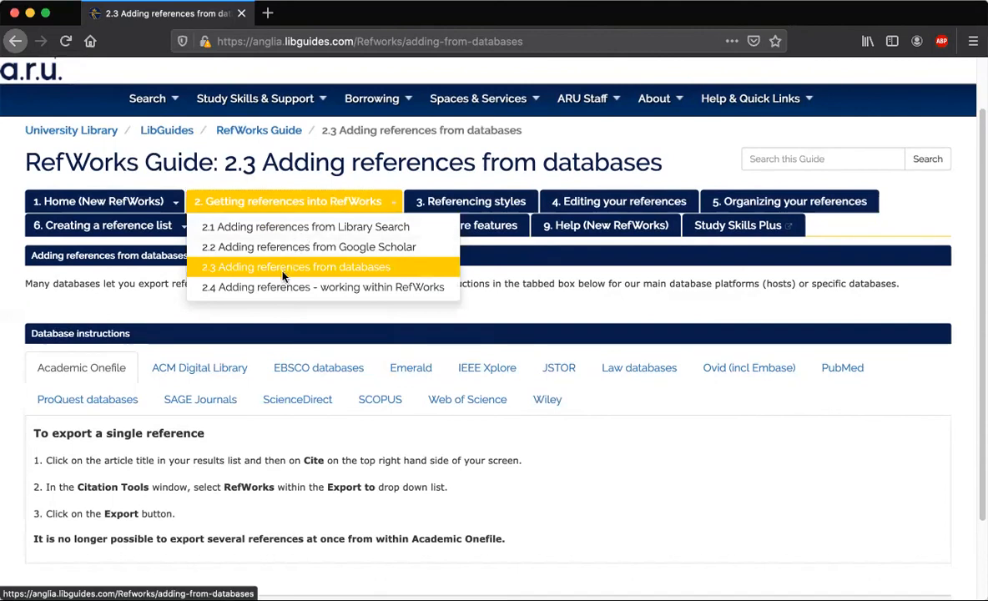
{"action": "mouse_move", "coordinate": [378, 277]}
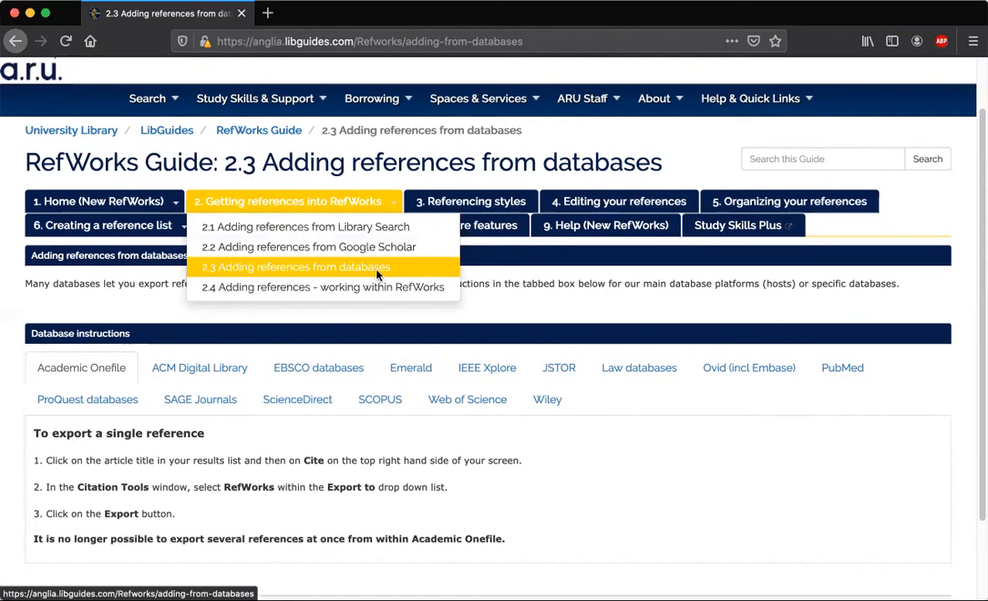